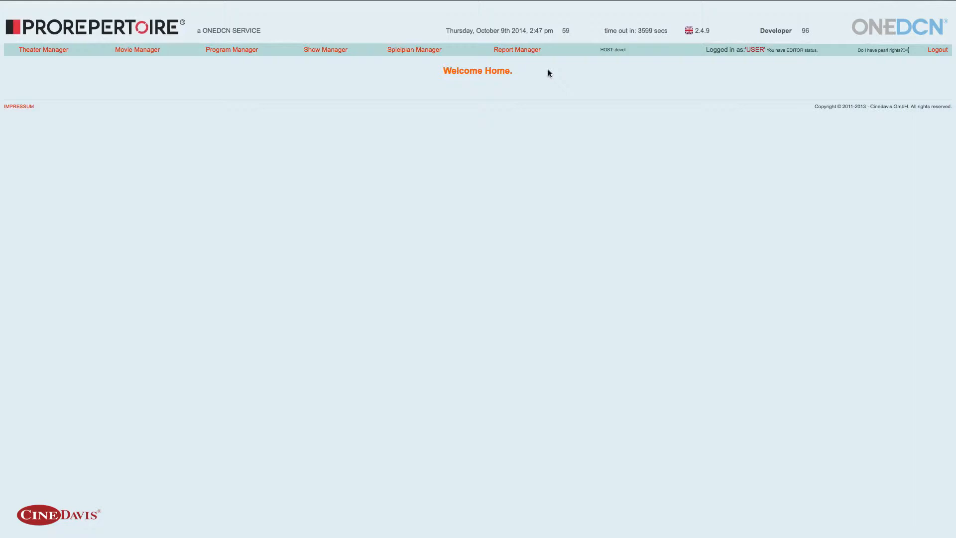
Go to Report Manager and bring up its report filter form.
click(516, 50)
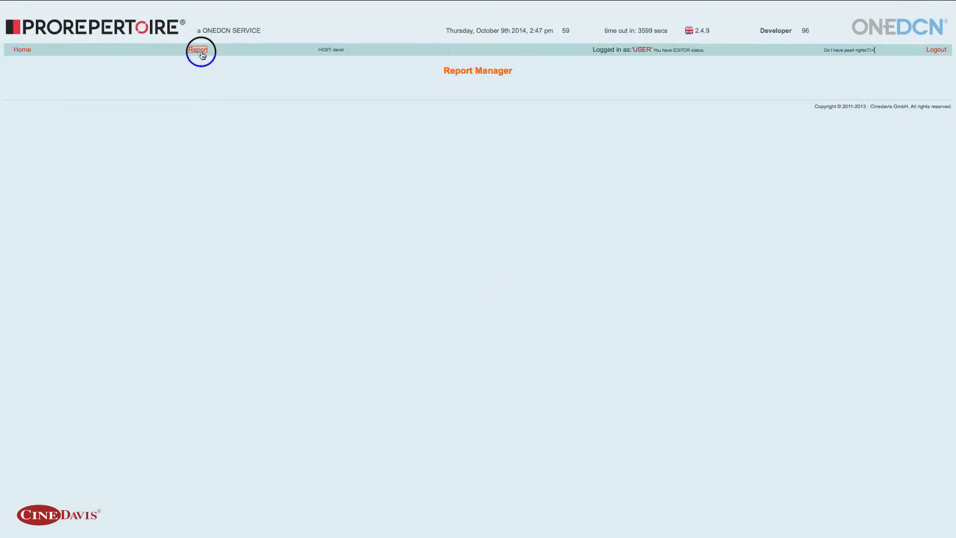
click(198, 50)
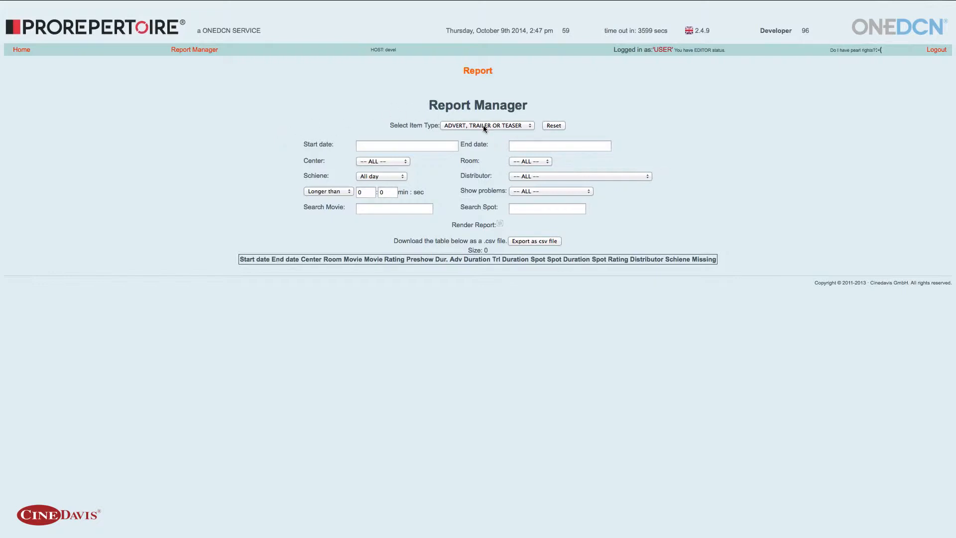
mouse_move(486, 125)
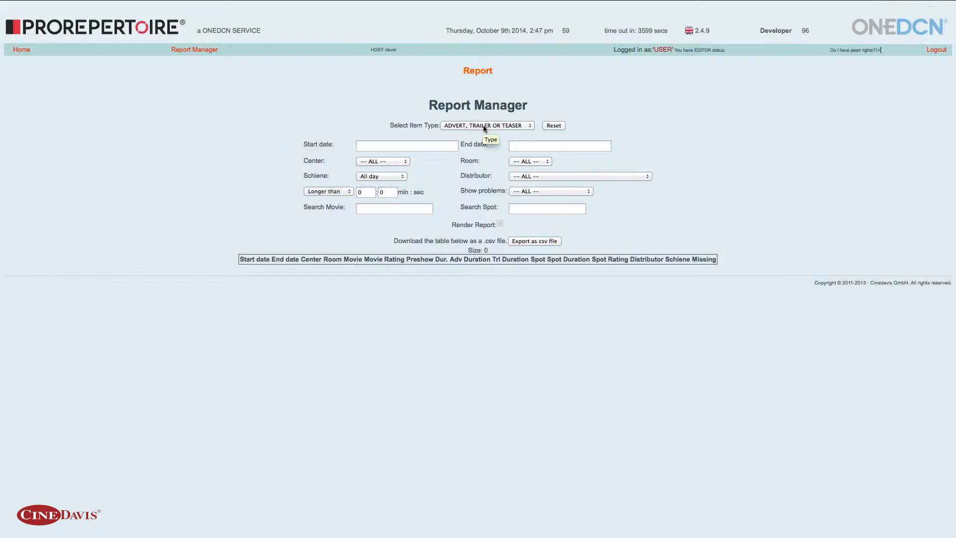
Expand the Select Item Type list to choose FEATURE FILM.
click(487, 125)
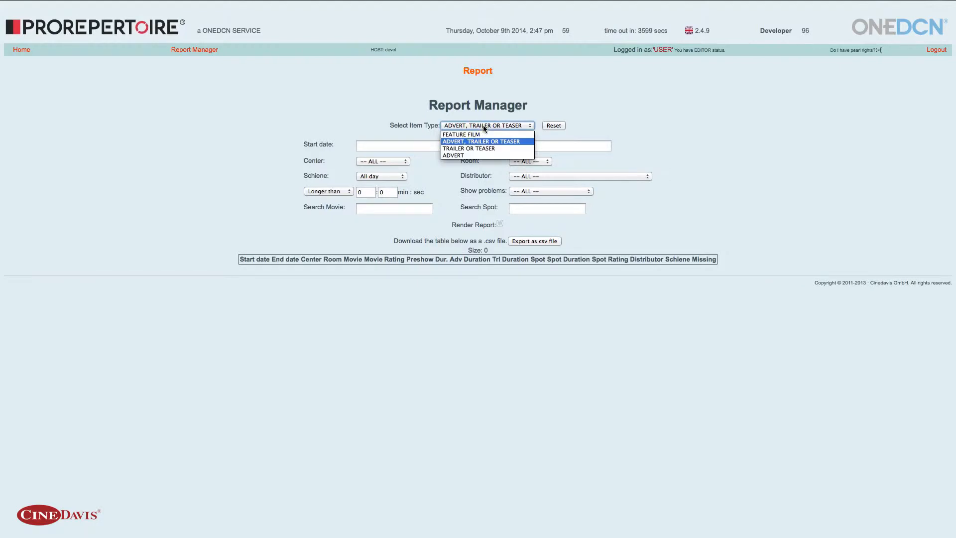
mouse_move(462, 134)
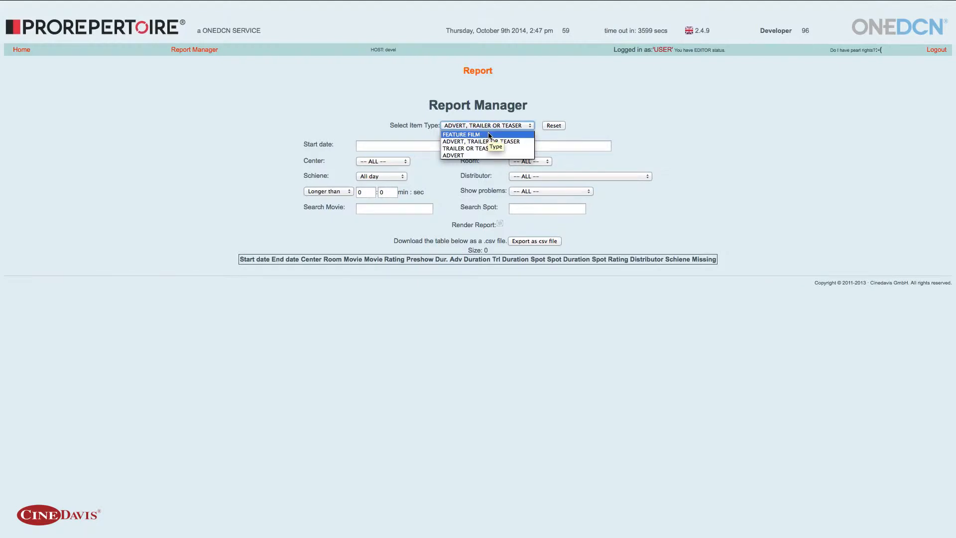
mouse_move(482, 148)
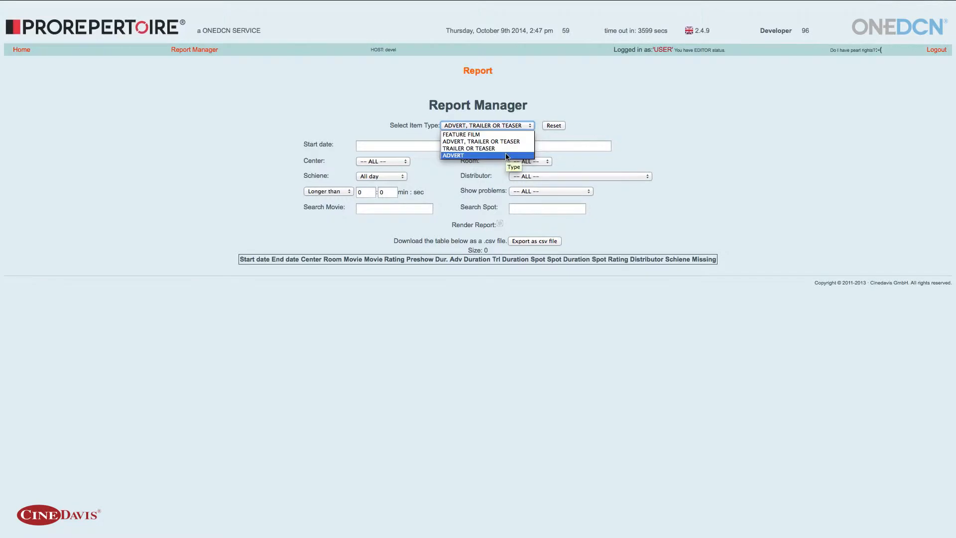
mouse_move(487, 134)
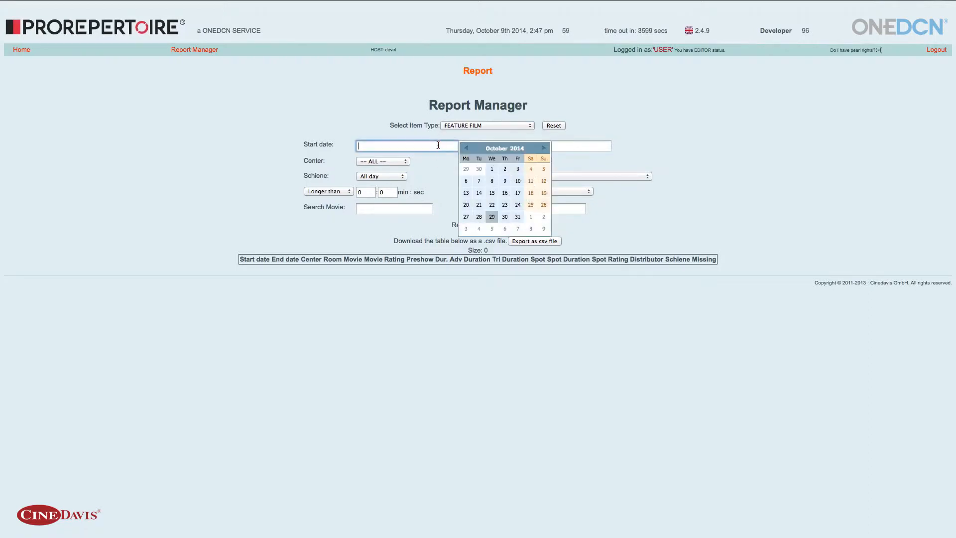
Set the date range Oct 16 to Wednesday Oct 22 2014 and center CID CENTER 1.
click(517, 193)
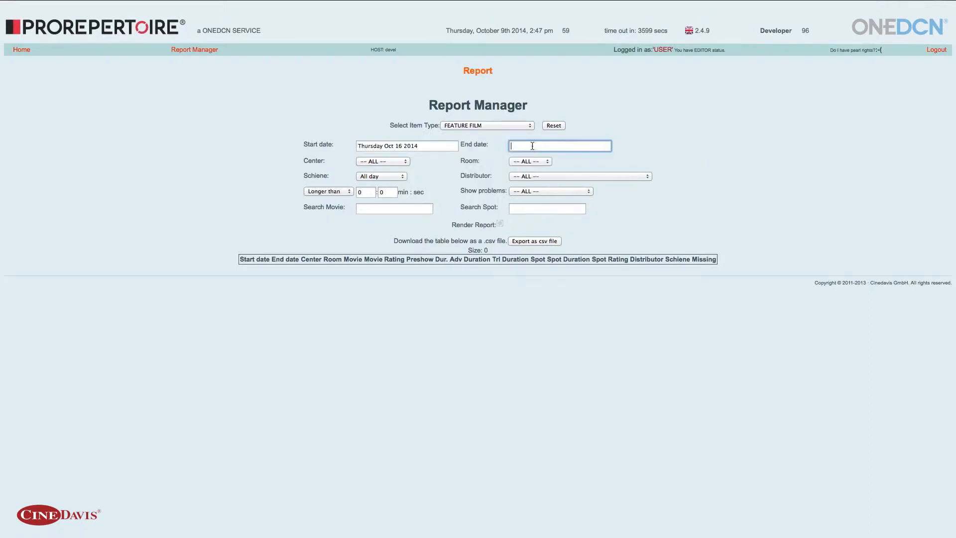
text(Wednesday Oct 22 2014)
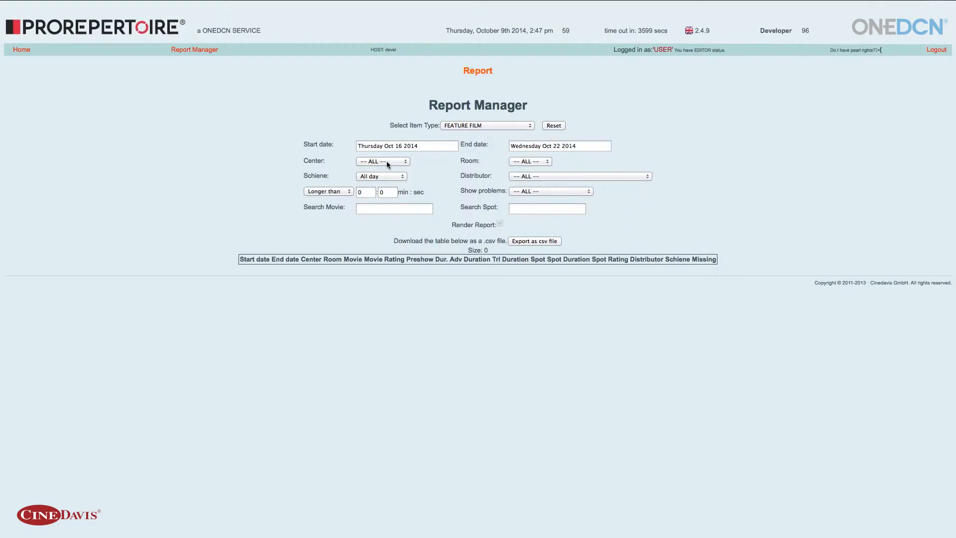
click(382, 161)
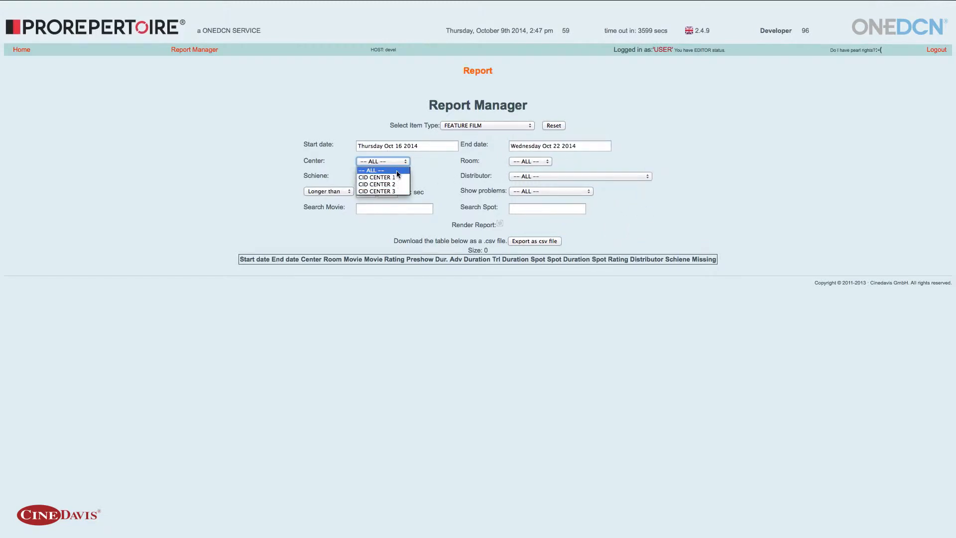
click(377, 177)
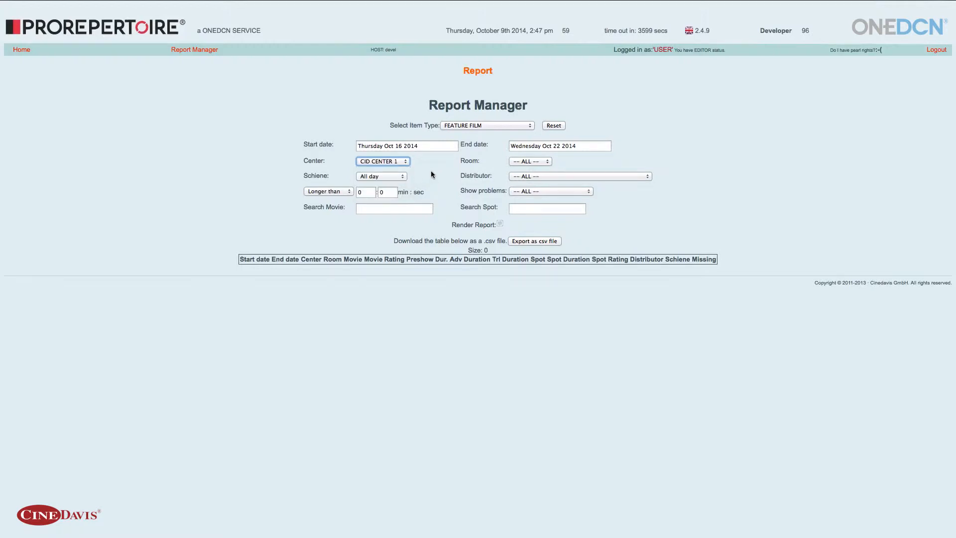
Keep center CID CENTER 1, room all and the all-day time slot.
click(530, 161)
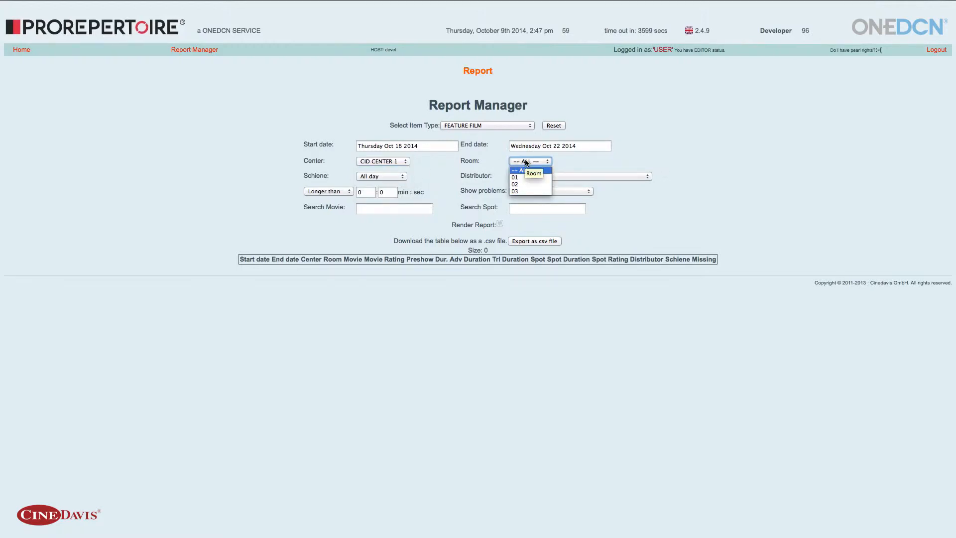
click(383, 161)
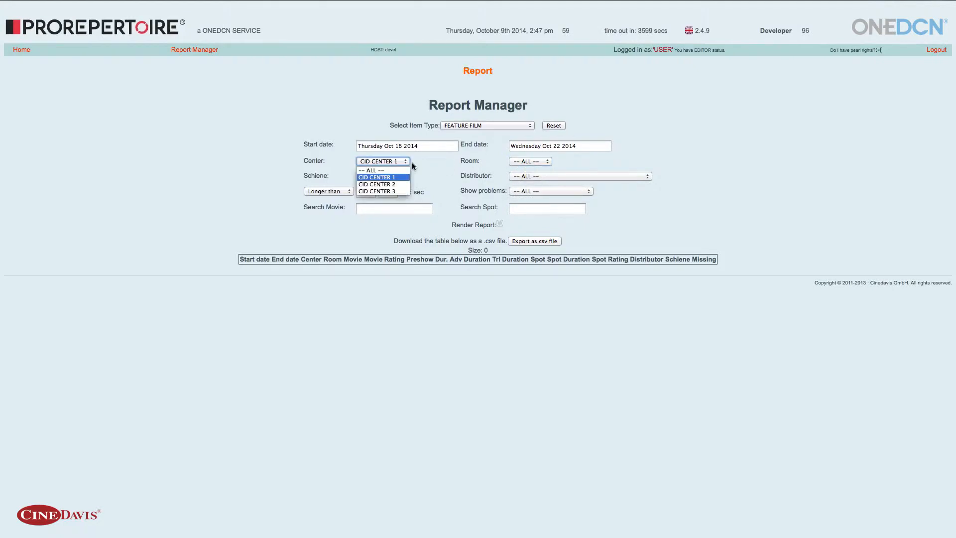
click(377, 177)
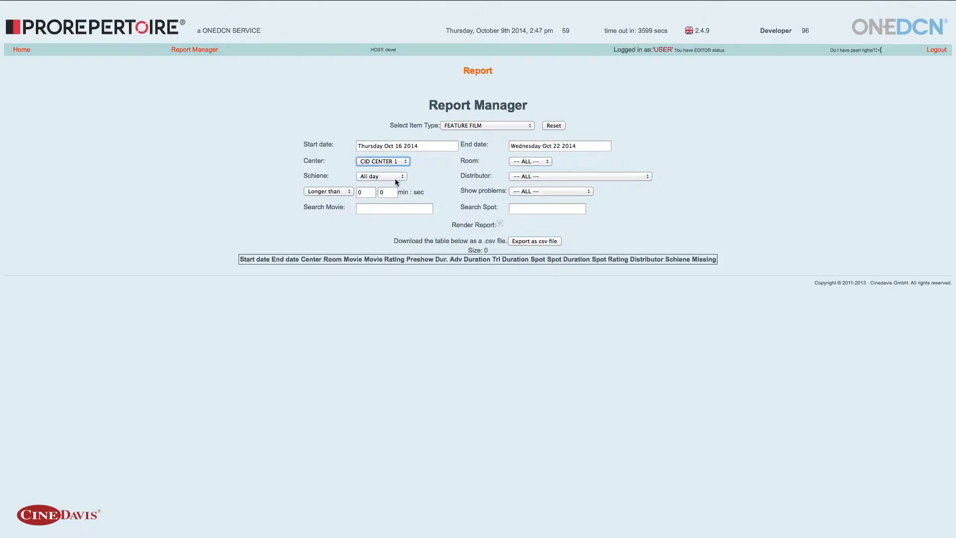
click(381, 176)
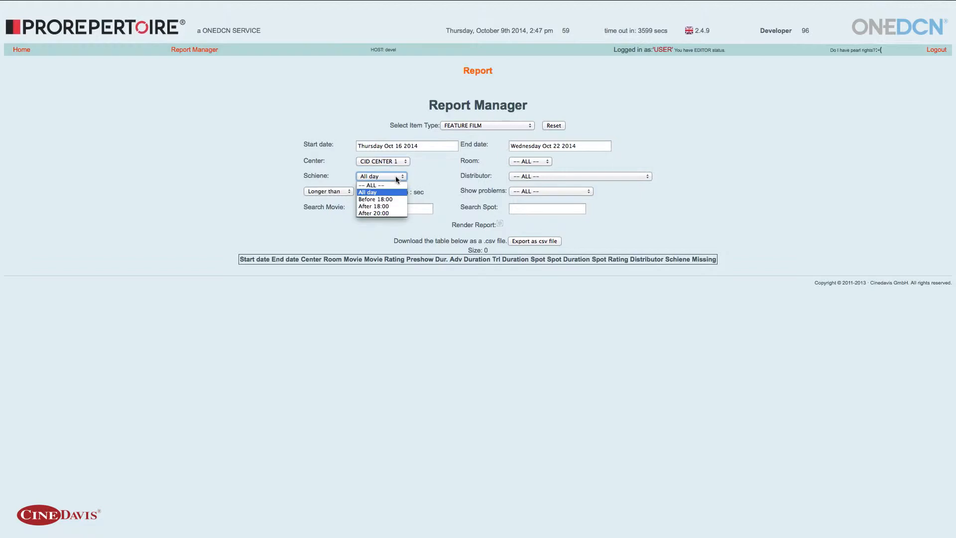
click(368, 191)
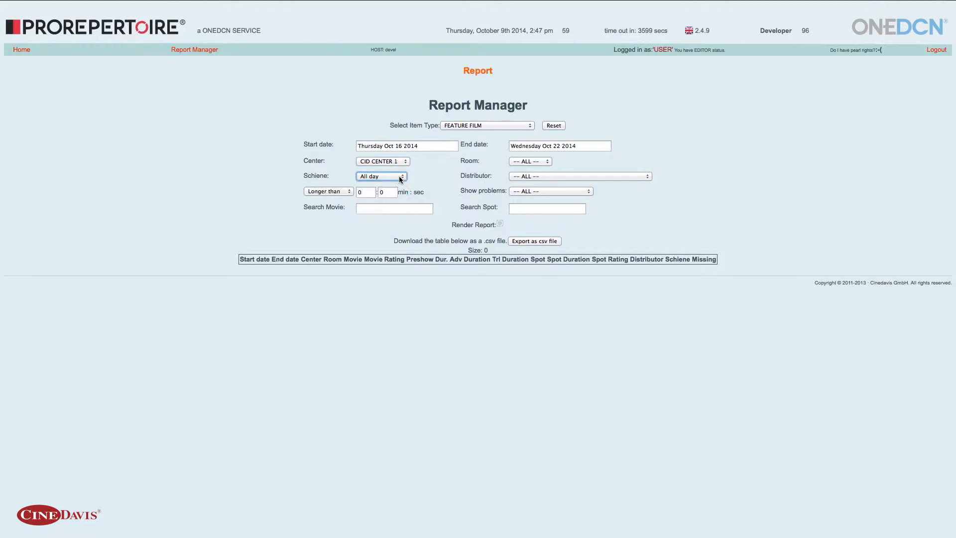
mouse_move(527, 180)
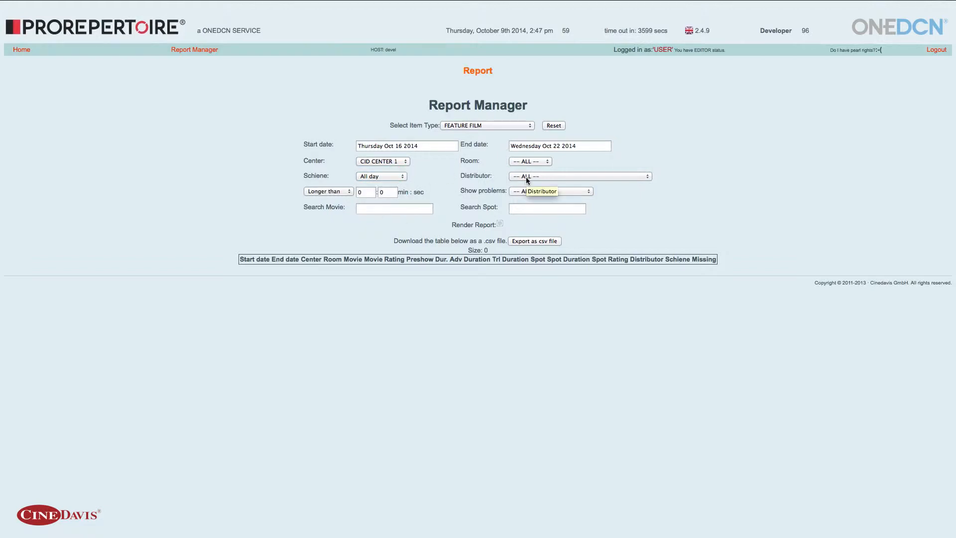
click(579, 176)
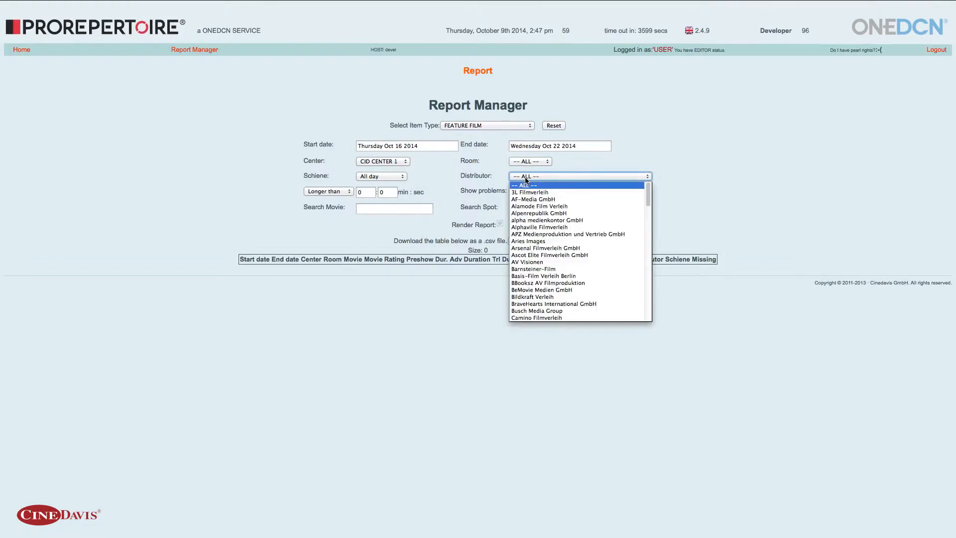
scroll(down, 3)
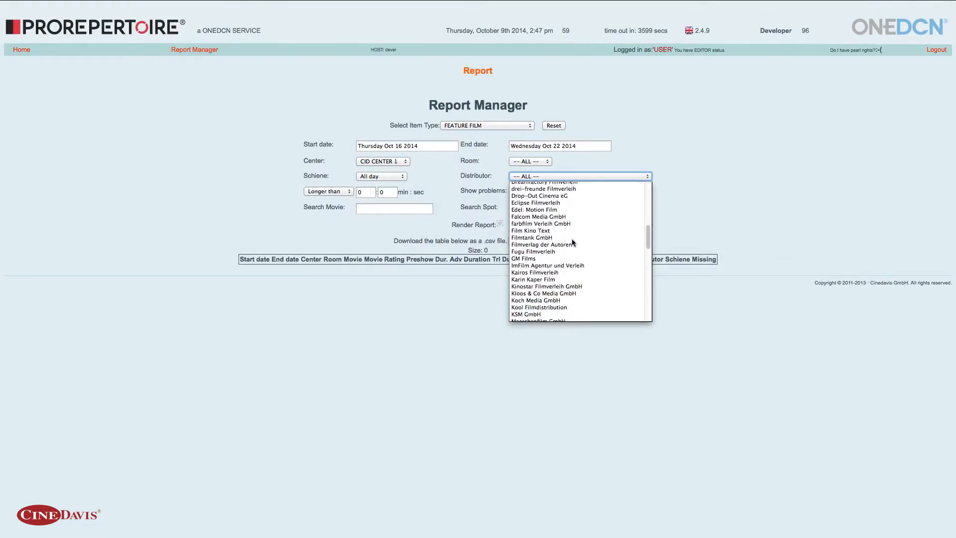
scroll(down, 3)
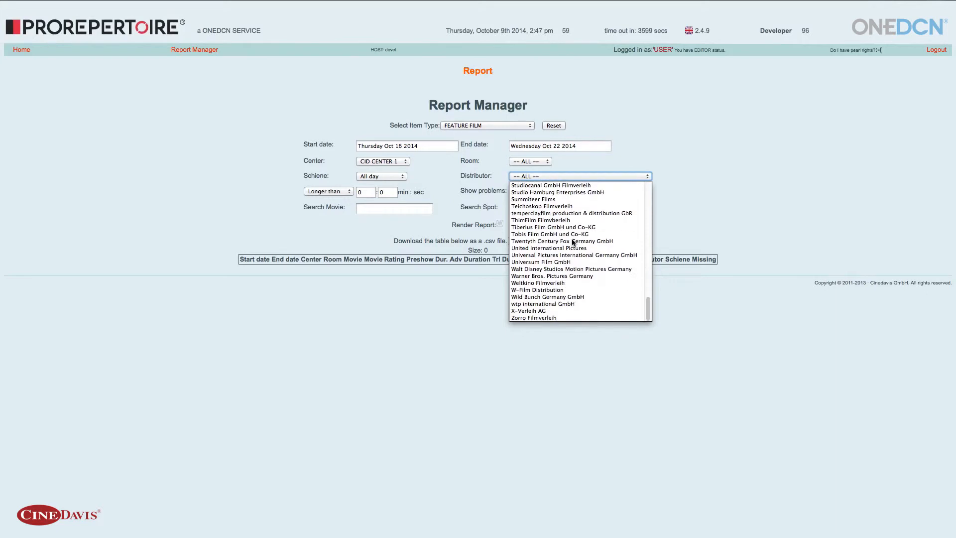
scroll(up, 3)
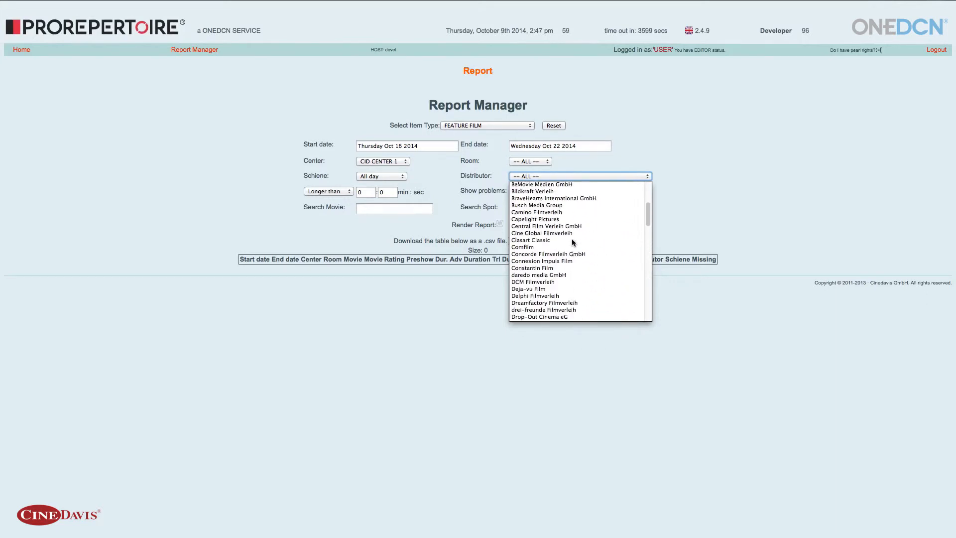
click(579, 176)
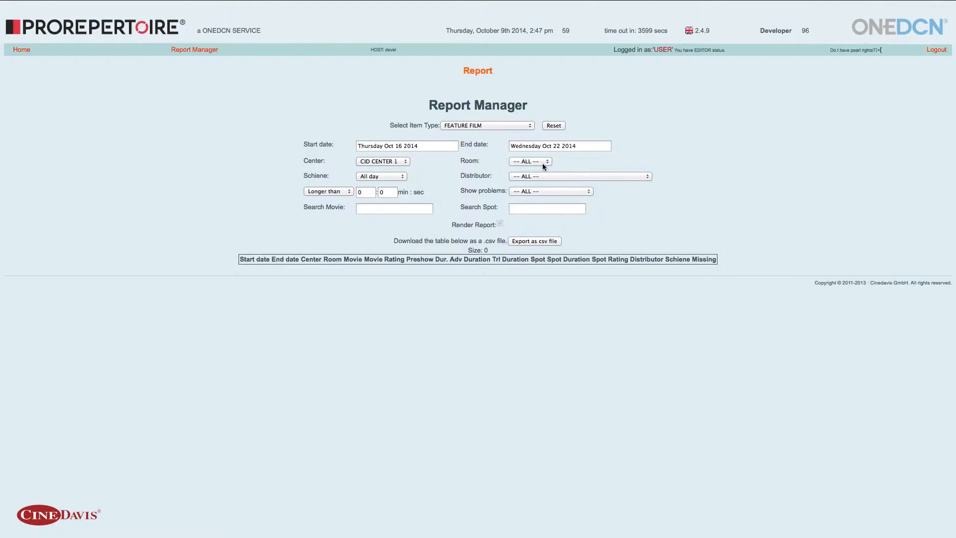
mouse_move(439, 198)
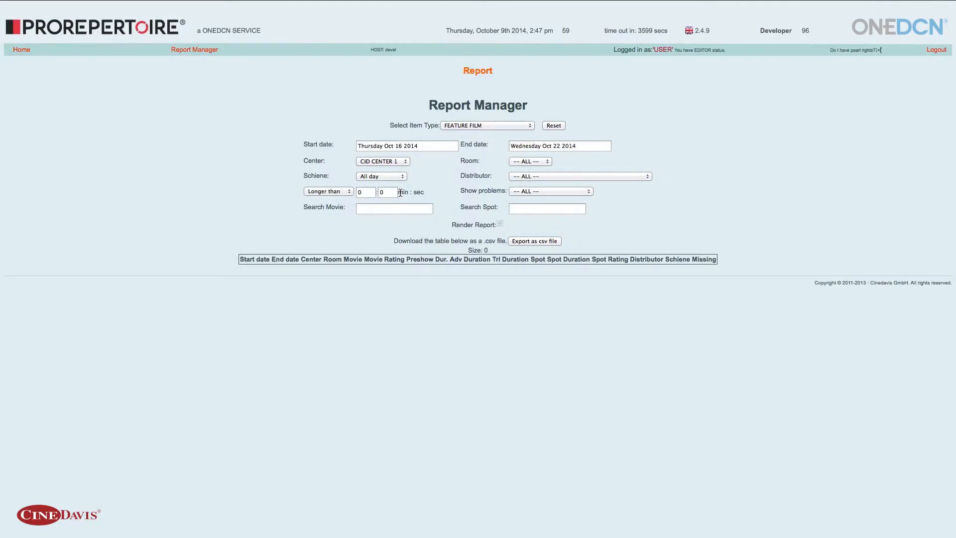
mouse_move(330, 193)
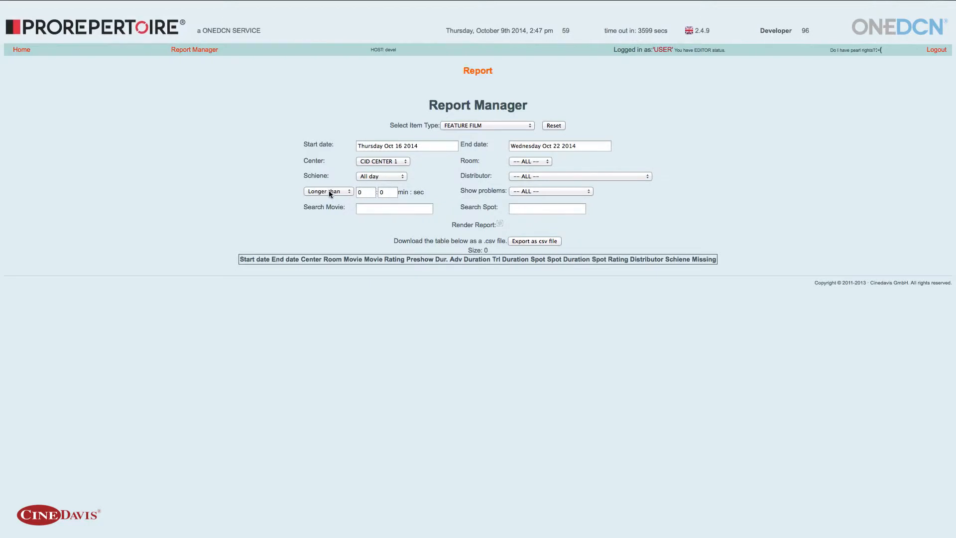
click(329, 191)
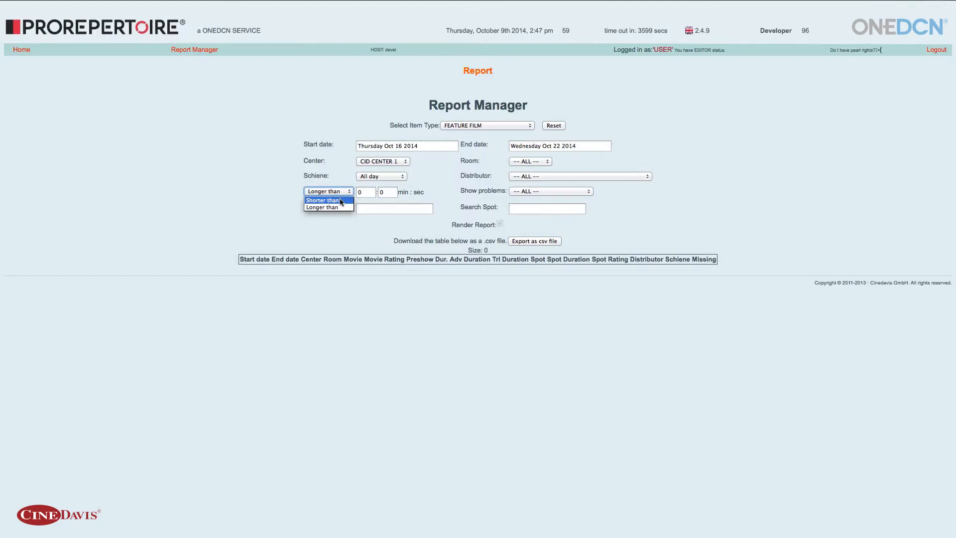
mouse_move(341, 186)
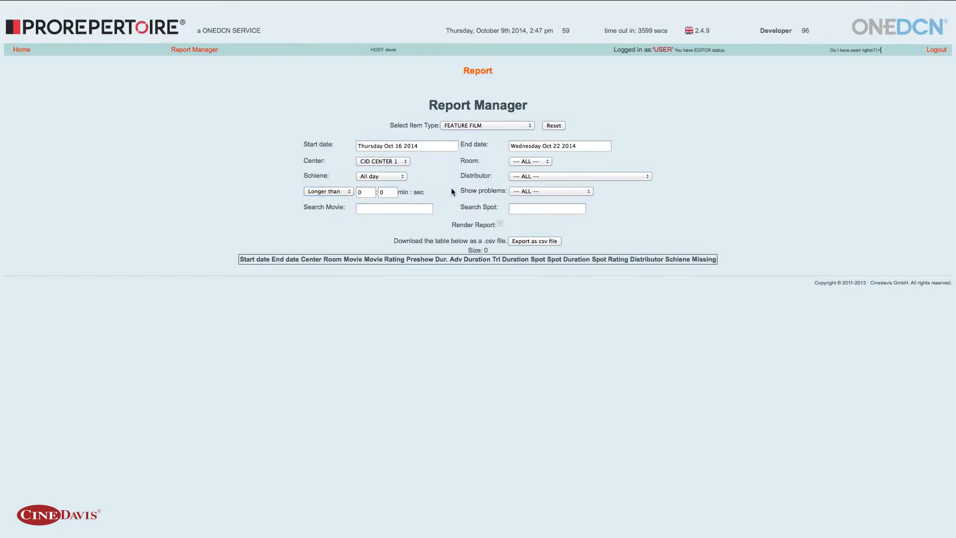
mouse_move(523, 194)
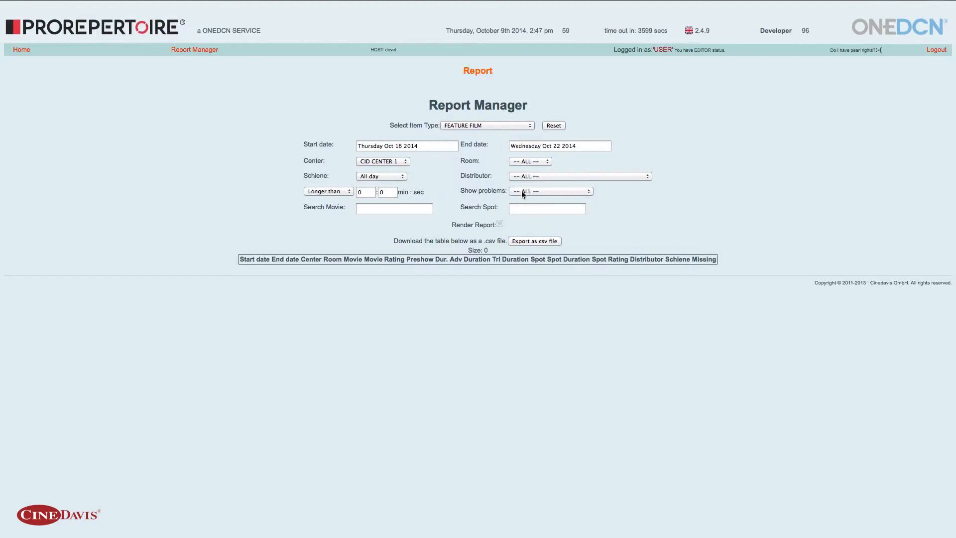
mouse_move(446, 194)
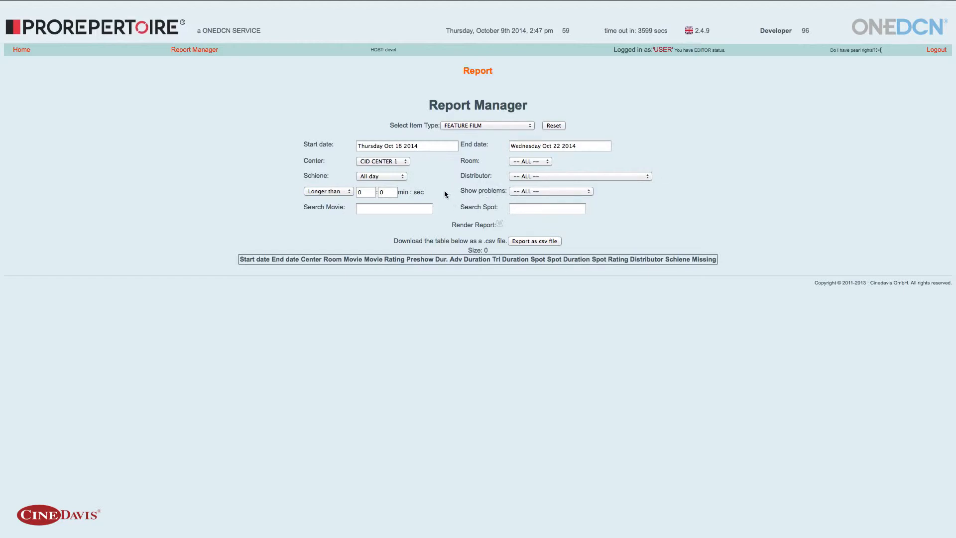
mouse_move(433, 226)
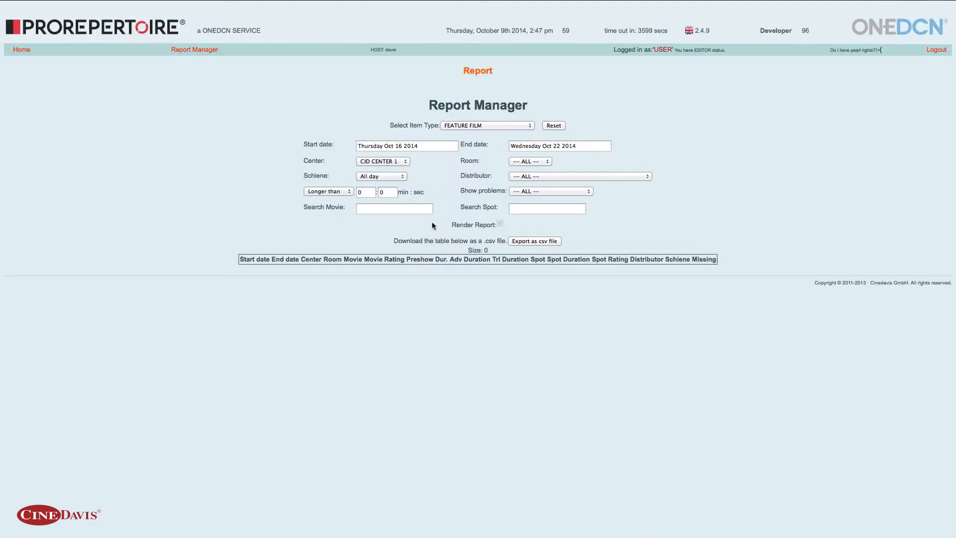
Search 'most wante' and pick the suggested title most wanted man.
click(394, 209)
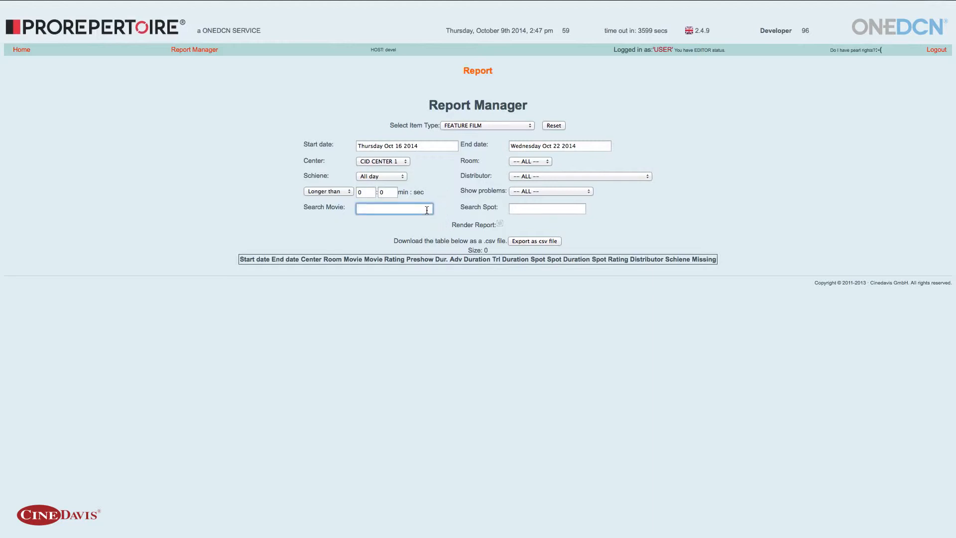
text(most wante)
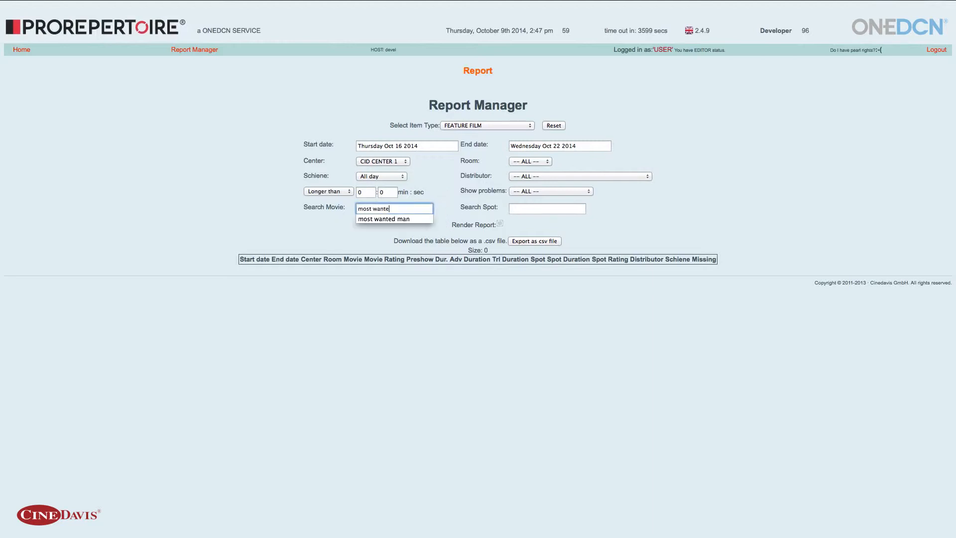
click(390, 218)
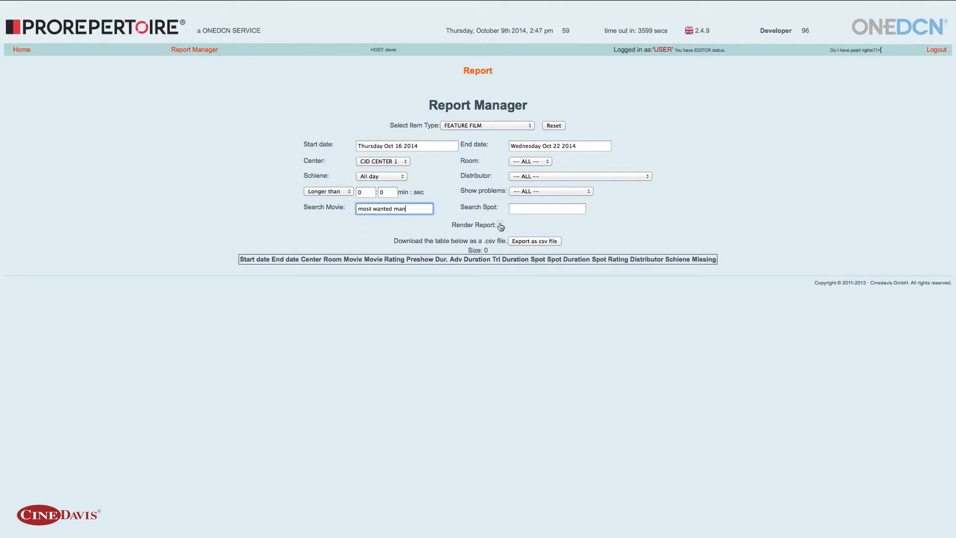
Render the report, listing A Most Wanted Man 2D at CID Center 1, room 1.
click(500, 225)
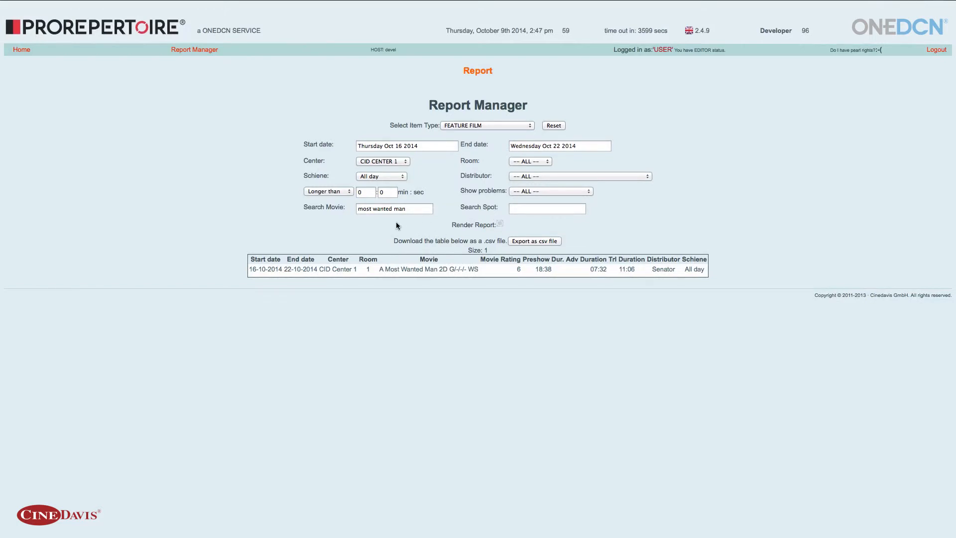
mouse_move(278, 242)
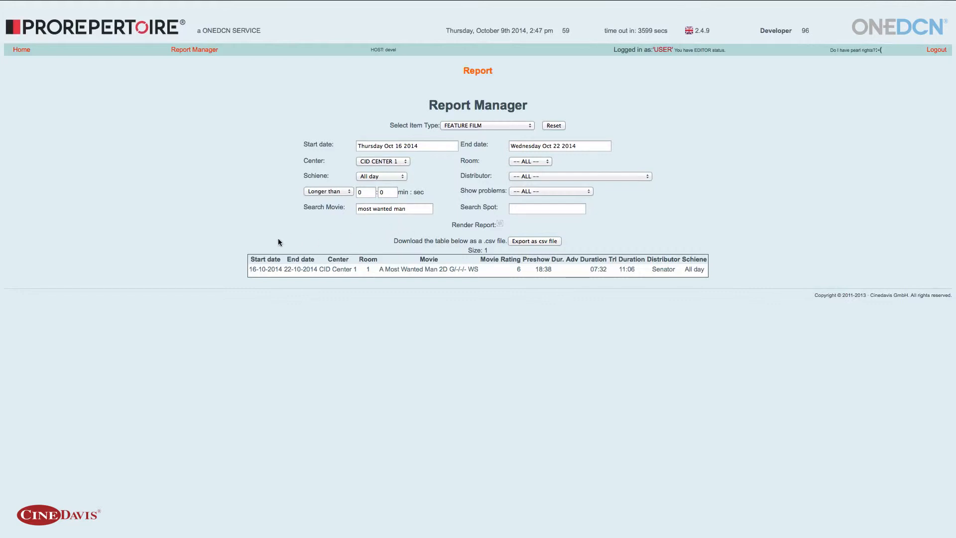
mouse_move(254, 283)
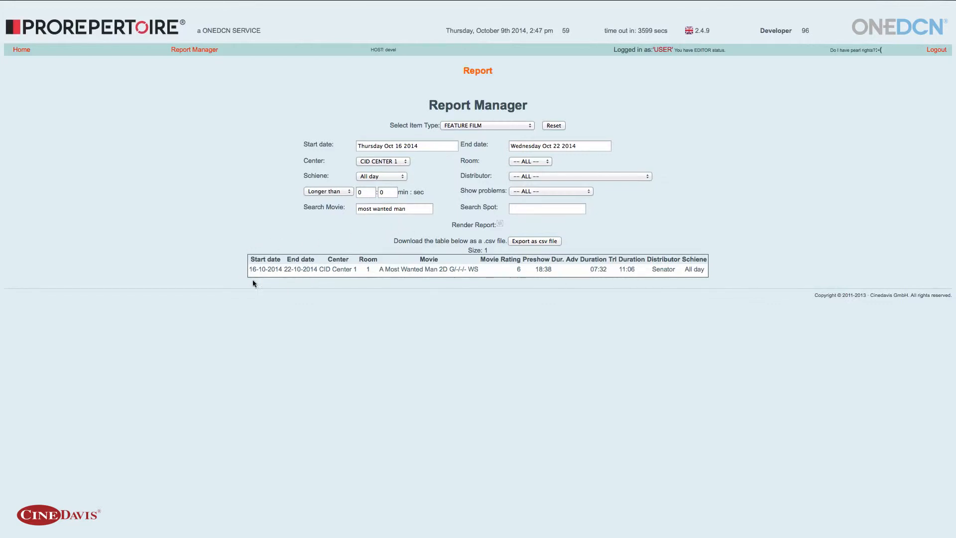
mouse_move(326, 280)
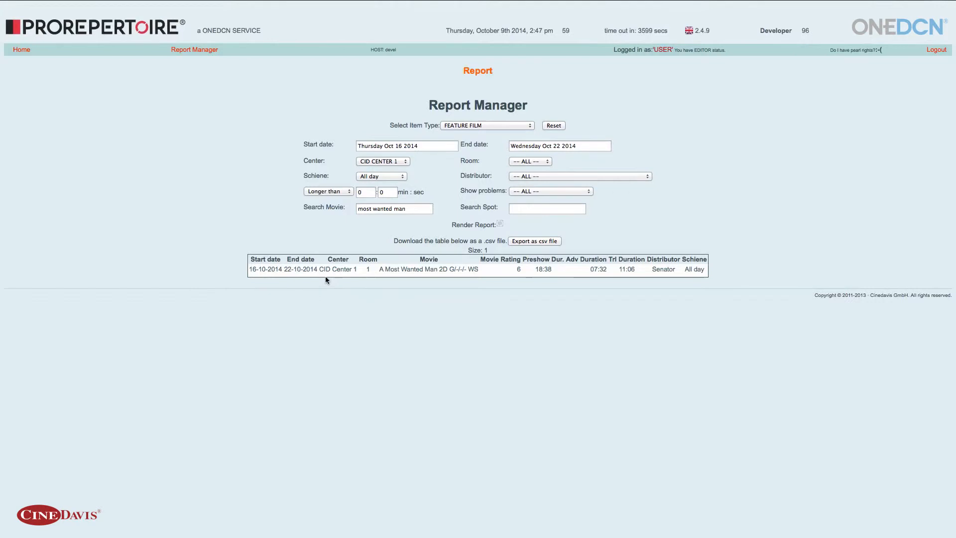
mouse_move(368, 278)
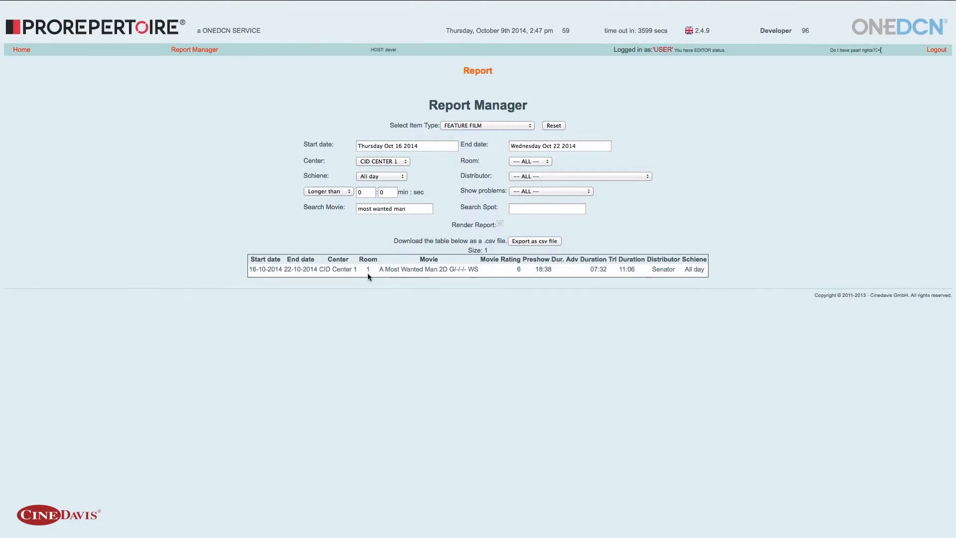
mouse_move(448, 278)
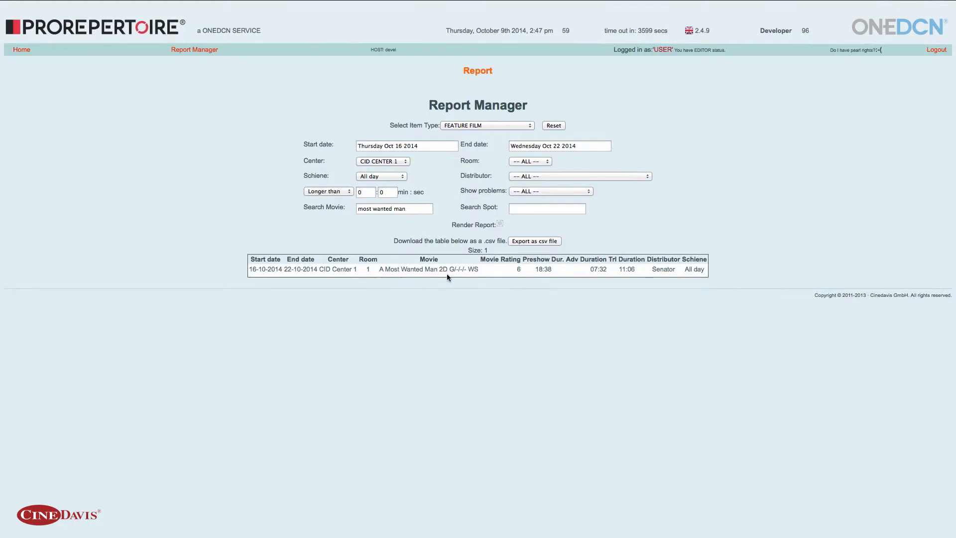
mouse_move(478, 277)
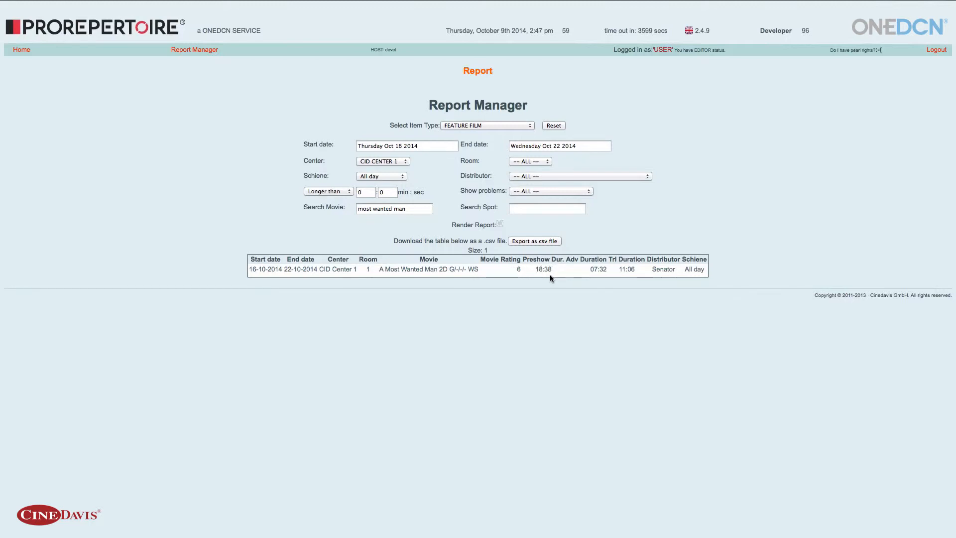
mouse_move(590, 275)
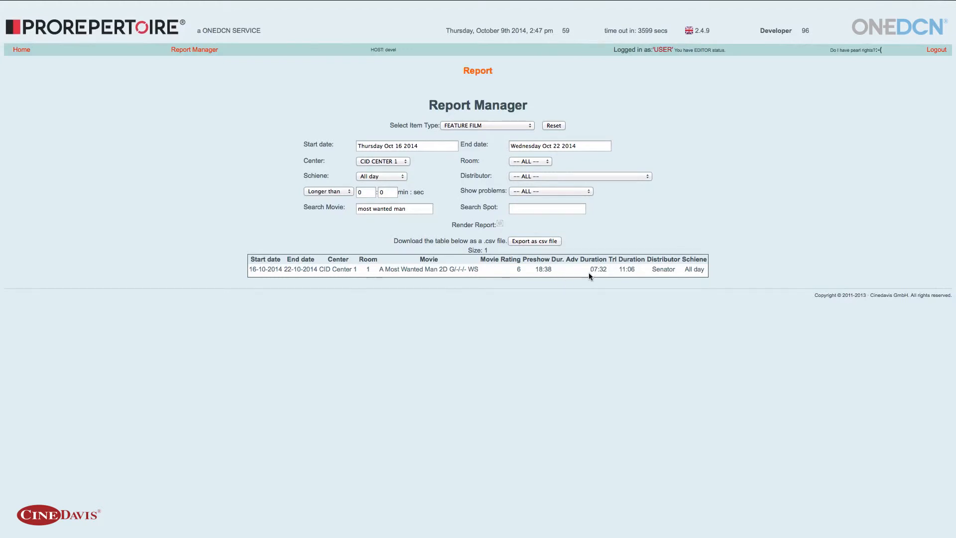
mouse_move(613, 271)
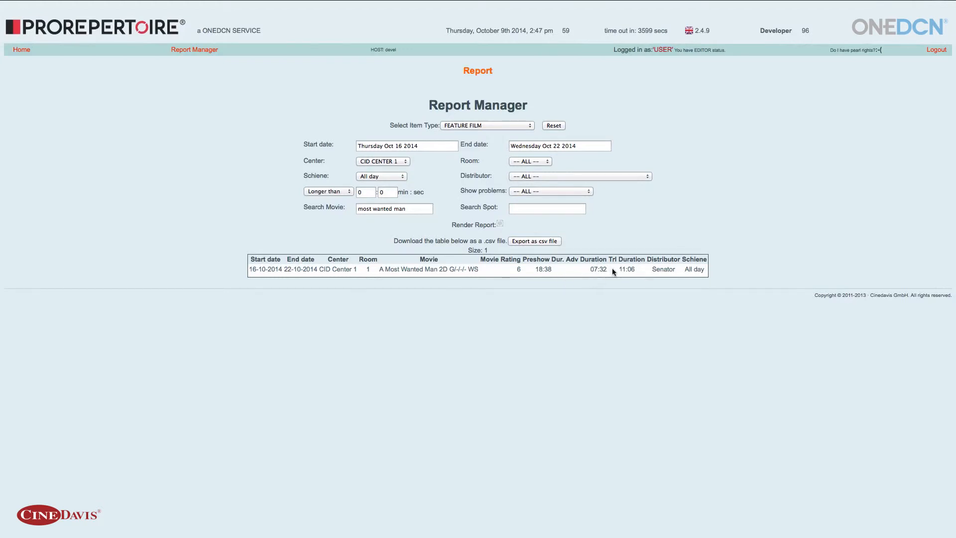
mouse_move(640, 269)
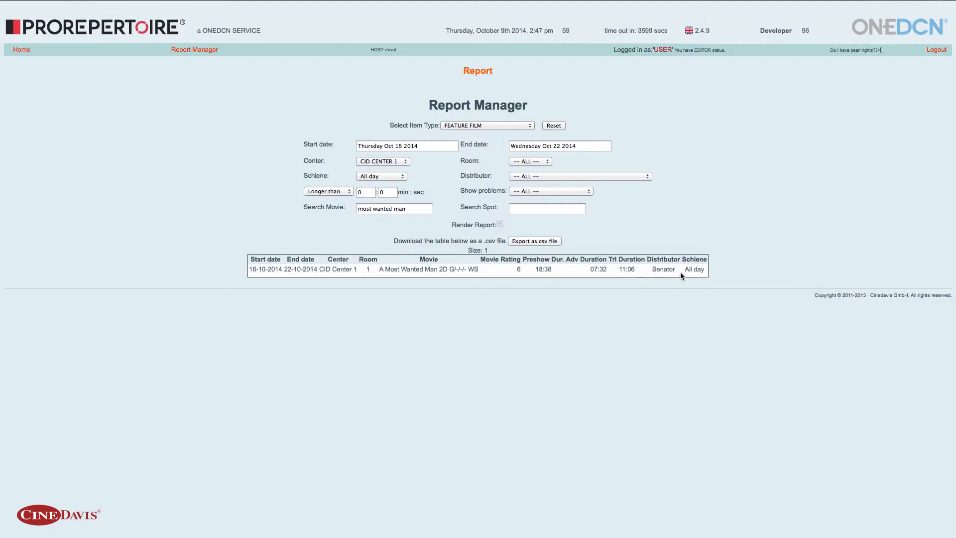
mouse_move(538, 305)
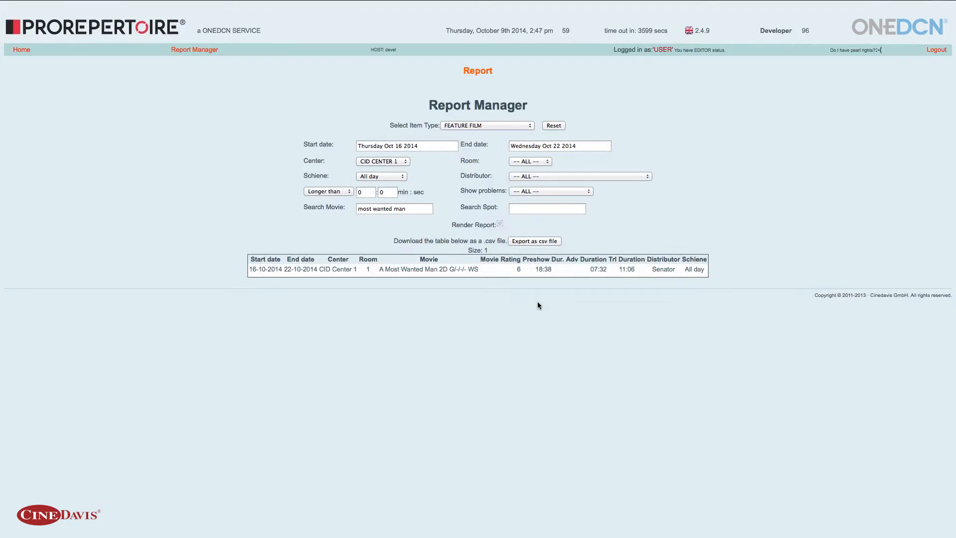
mouse_move(425, 143)
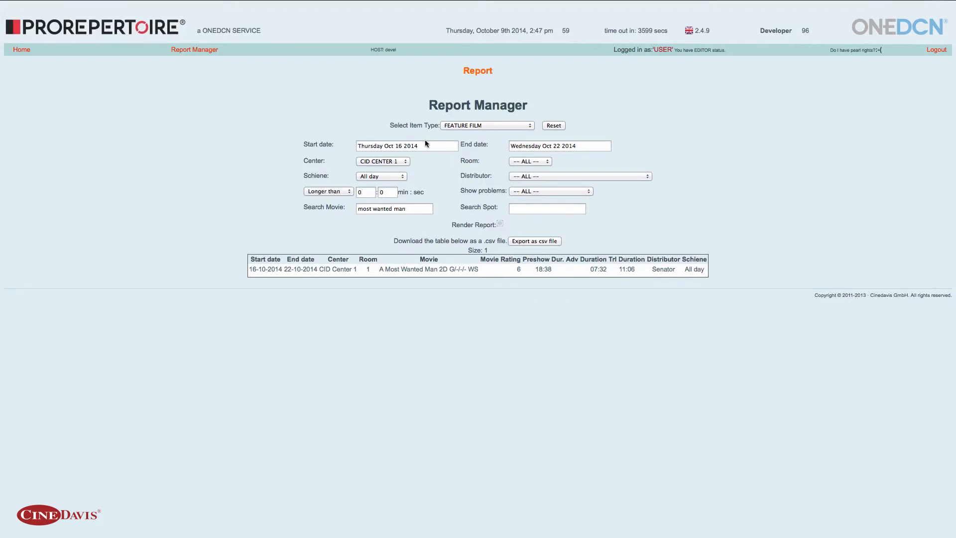
click(487, 125)
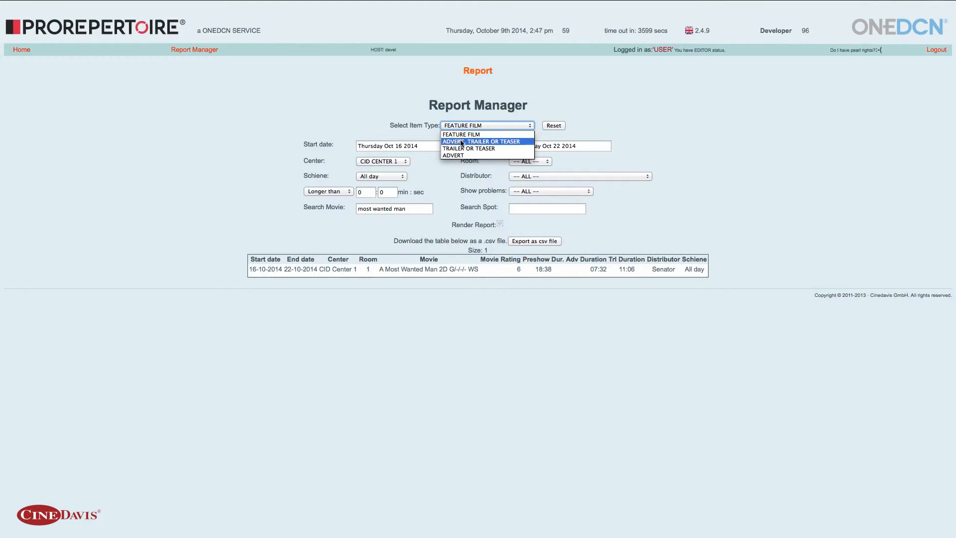
click(469, 149)
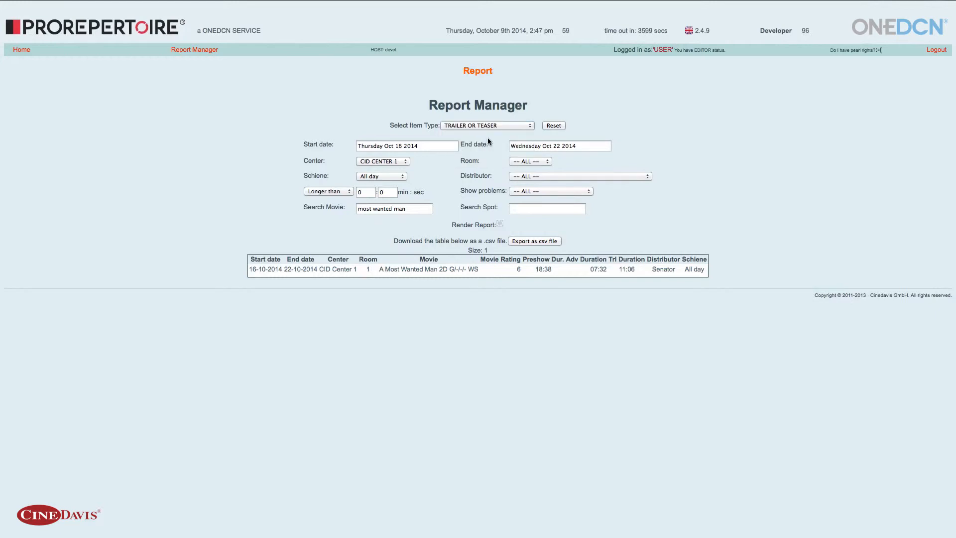
mouse_move(458, 167)
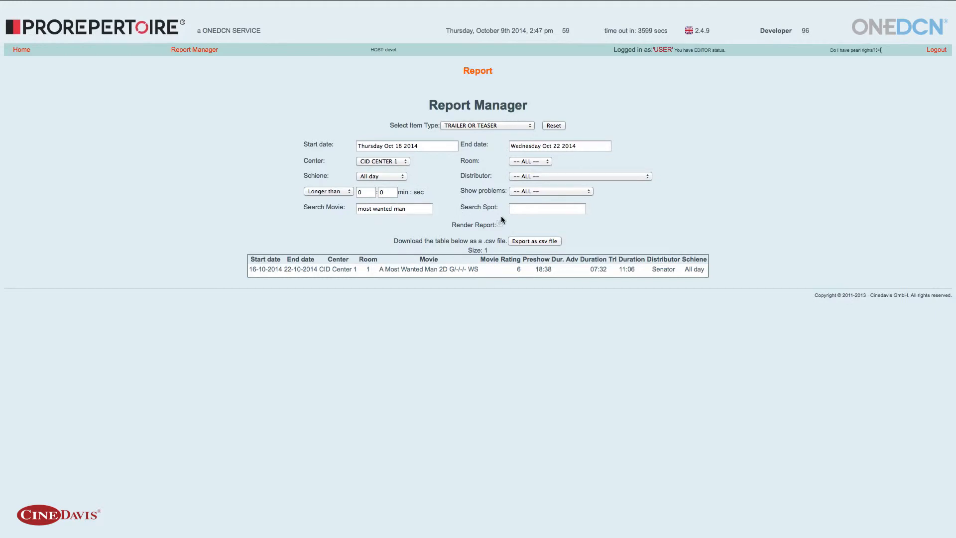
click(500, 225)
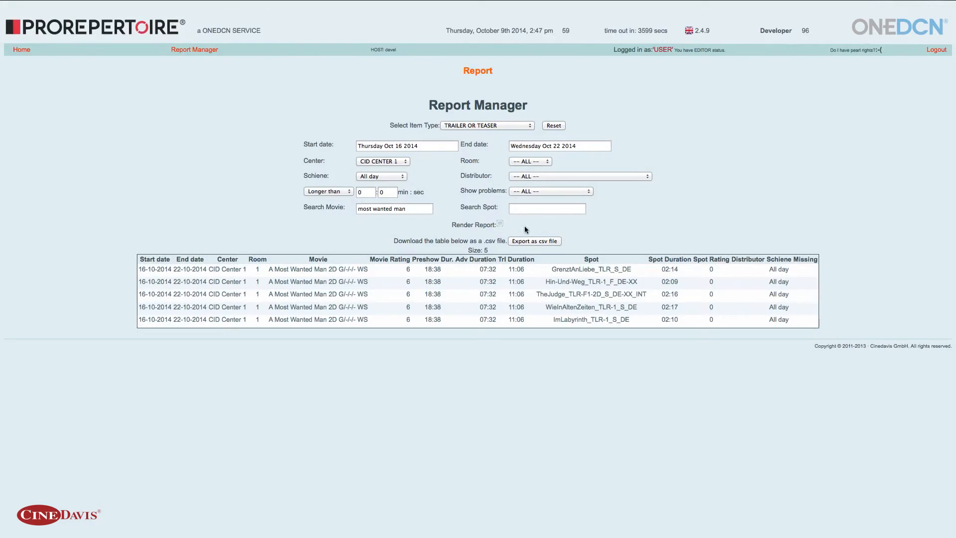
mouse_move(623, 310)
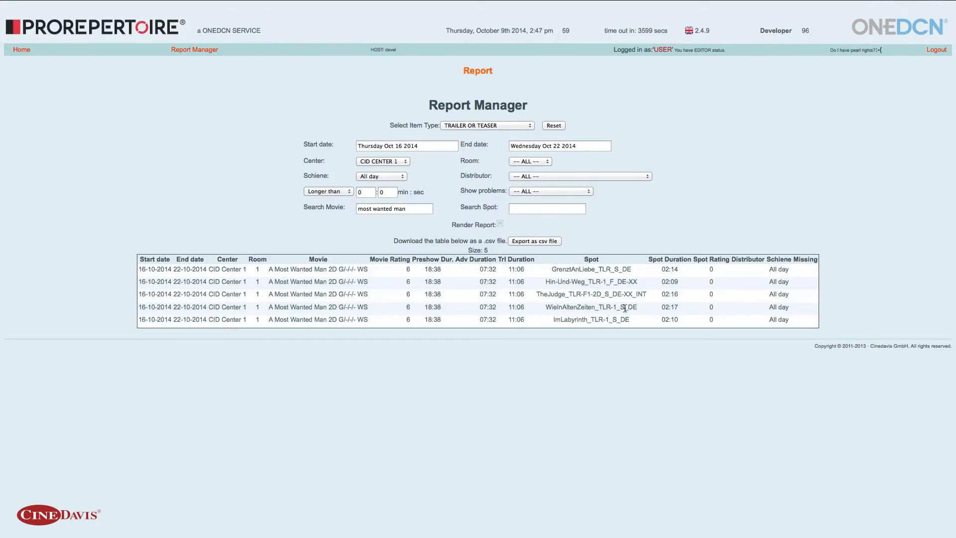
mouse_move(615, 349)
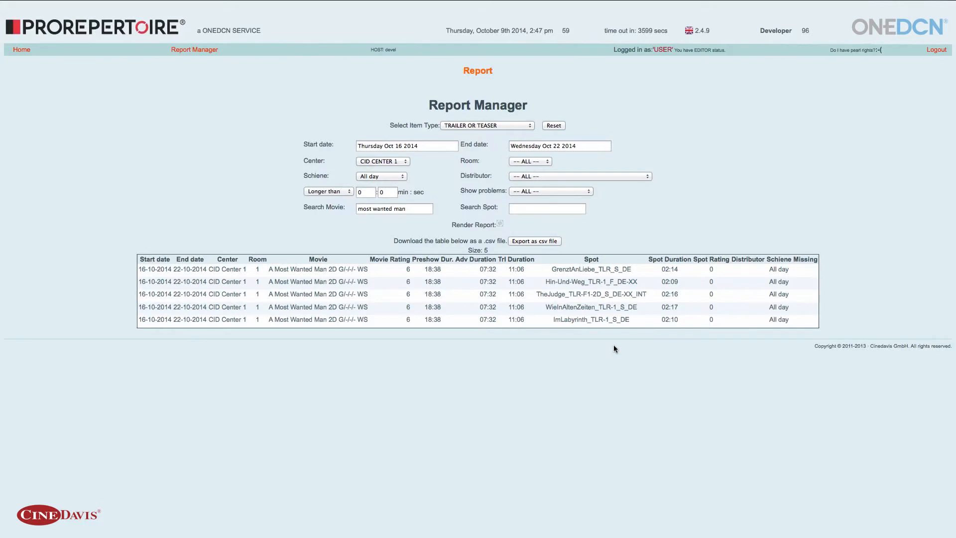
mouse_move(625, 339)
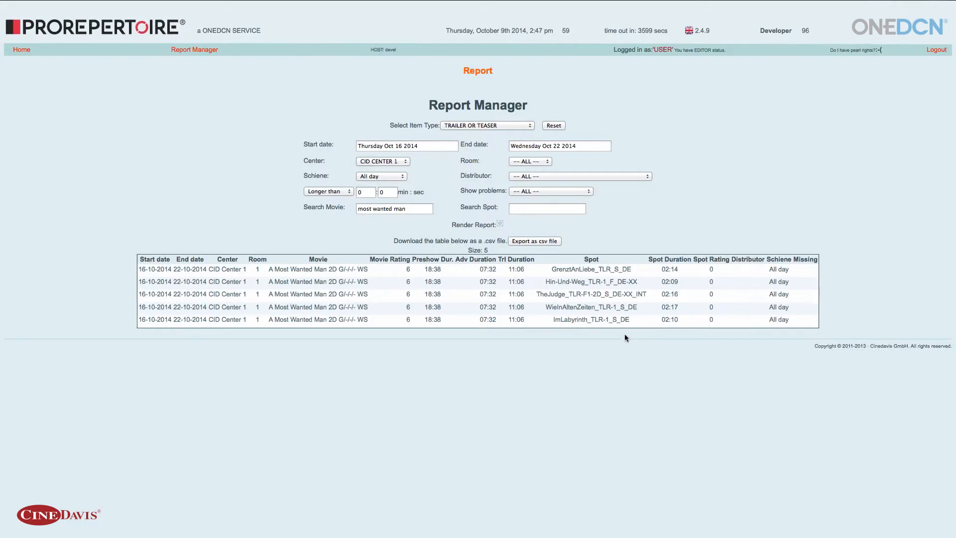
mouse_move(716, 350)
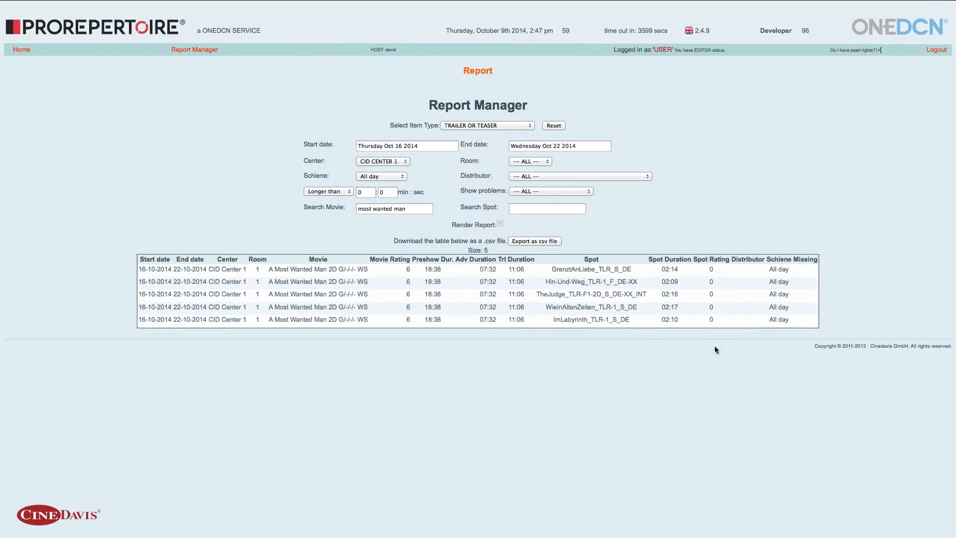
mouse_move(313, 333)
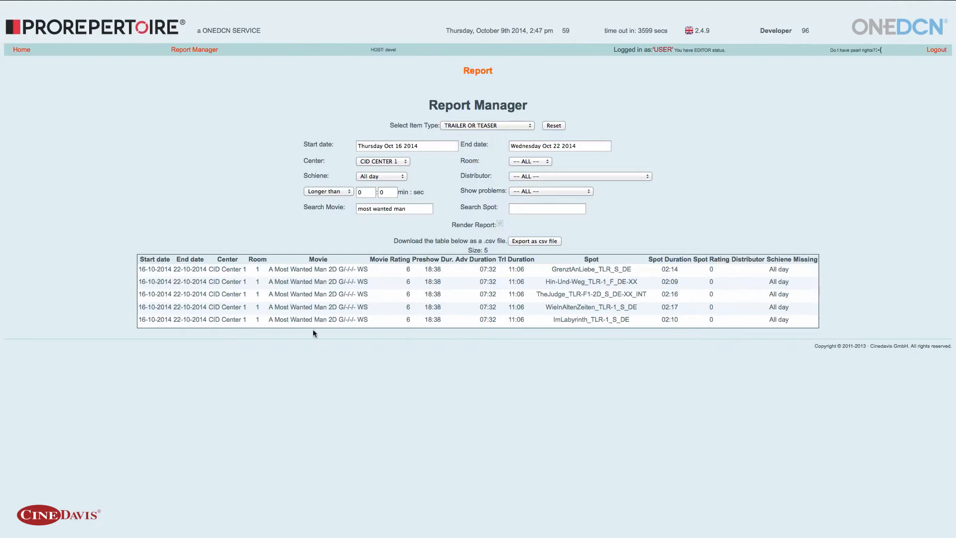
mouse_move(496, 339)
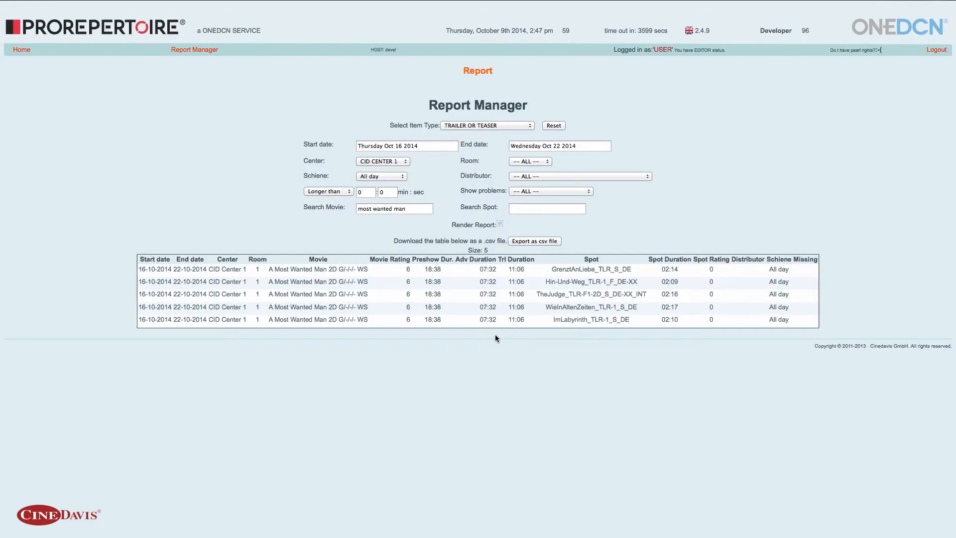
mouse_move(462, 197)
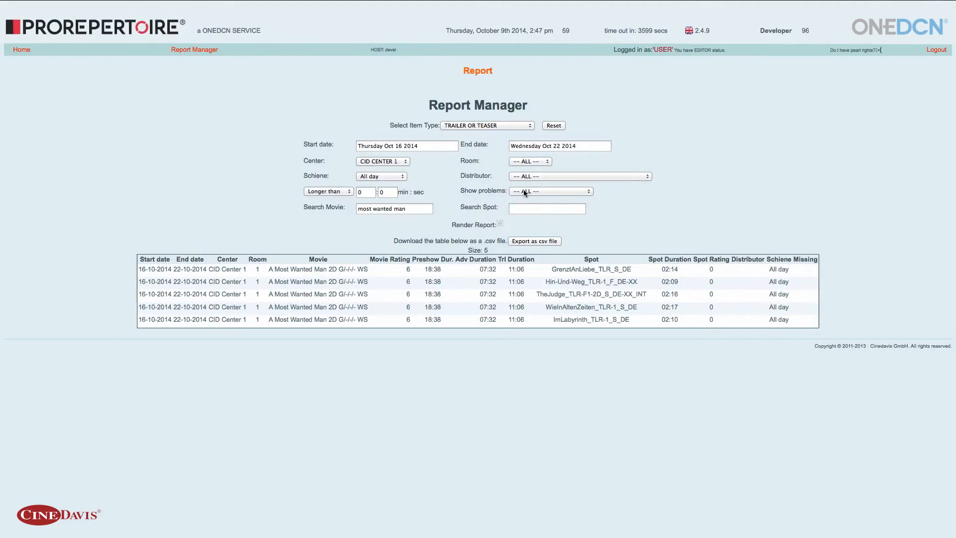
Render the report filtered to Wrong Rating problems only, returning no rows.
click(549, 191)
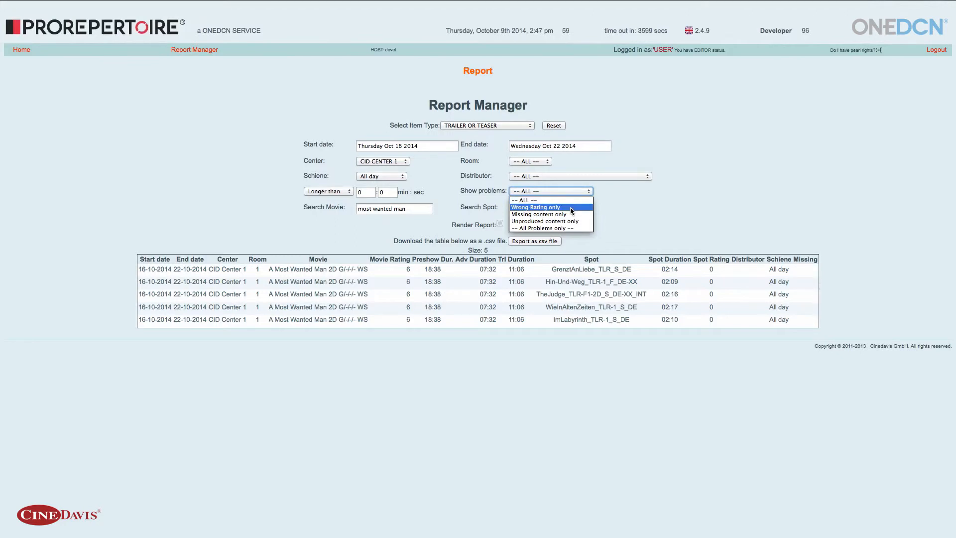
click(536, 206)
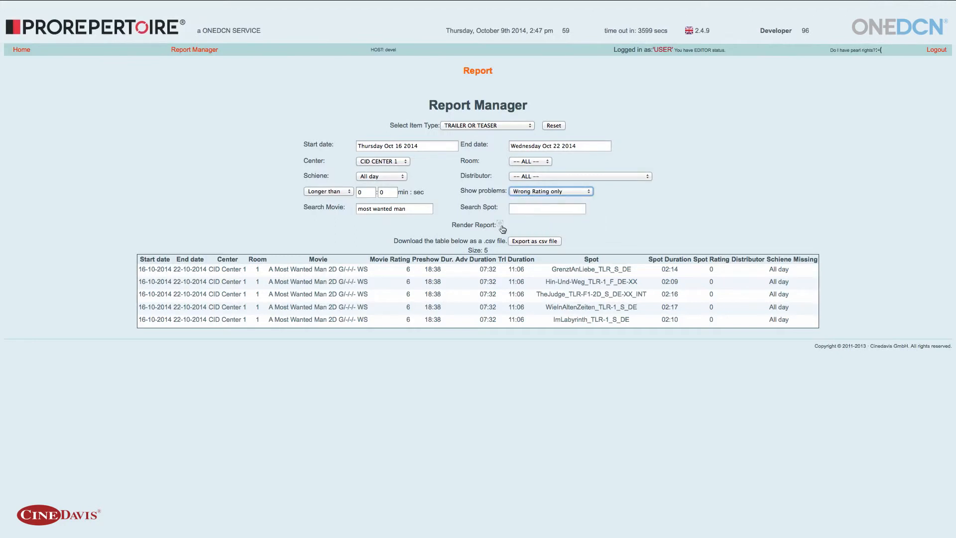
click(500, 225)
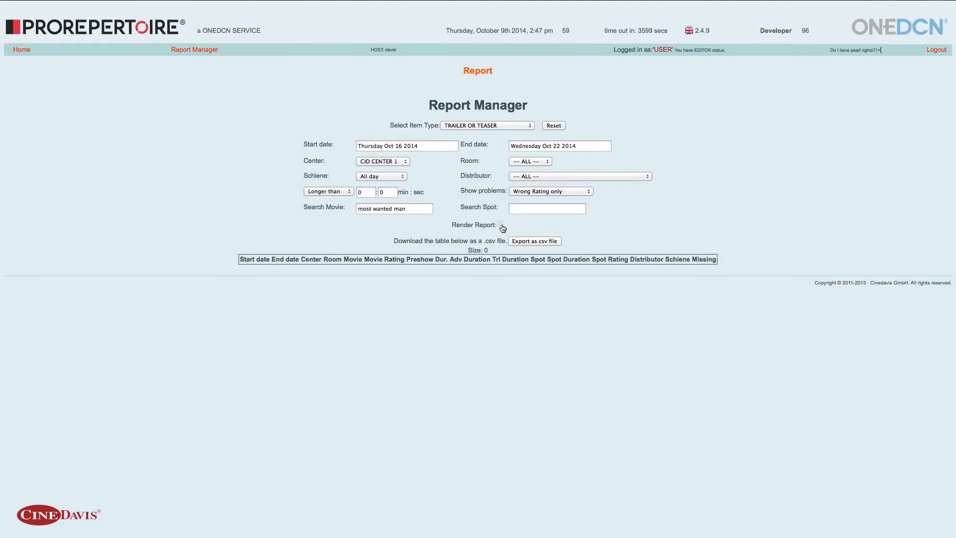
mouse_move(532, 192)
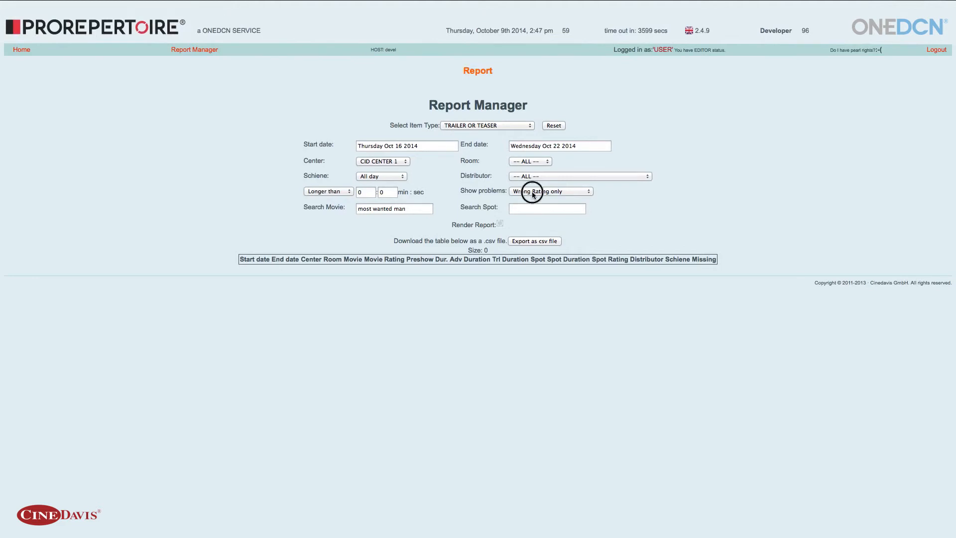
Set the Show problems filter back to -- ALL --.
click(550, 191)
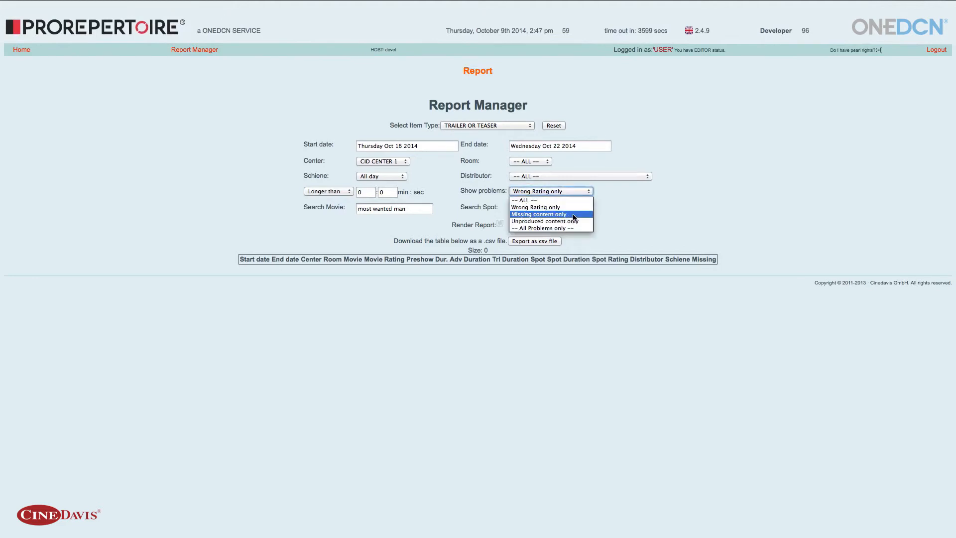
mouse_move(584, 216)
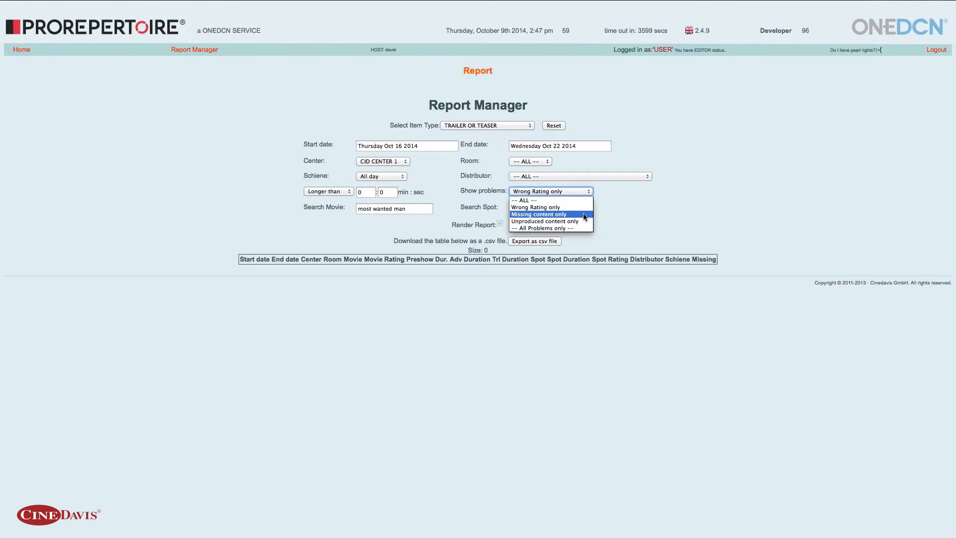
mouse_move(545, 221)
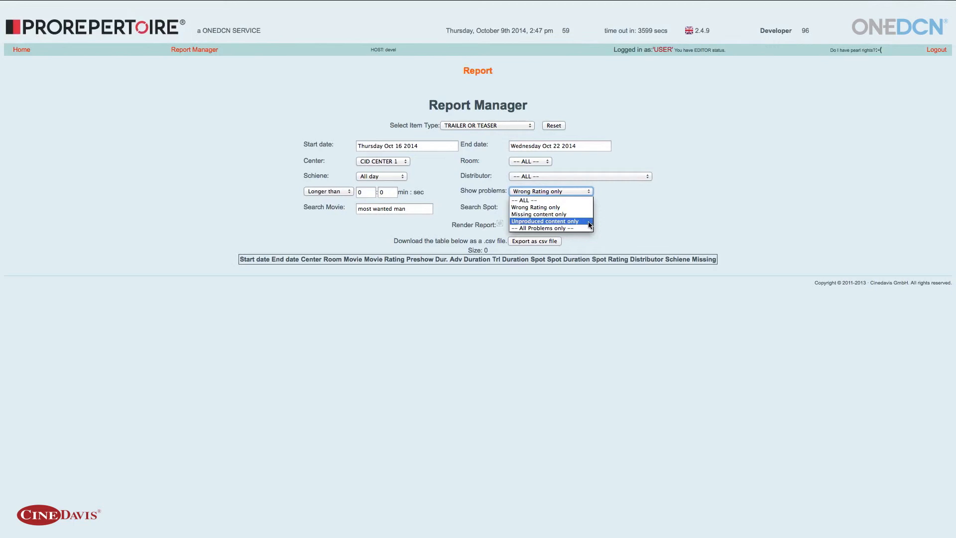
mouse_move(531, 200)
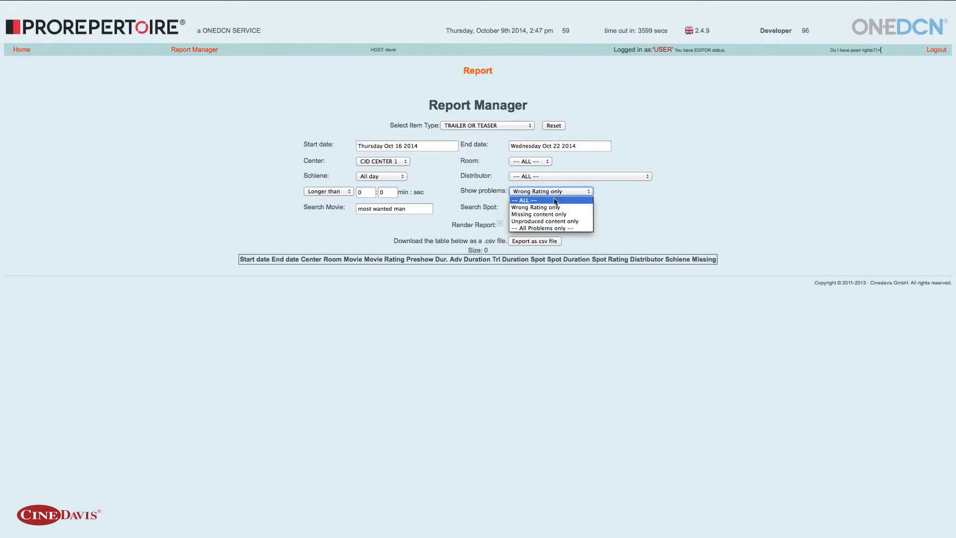
click(524, 201)
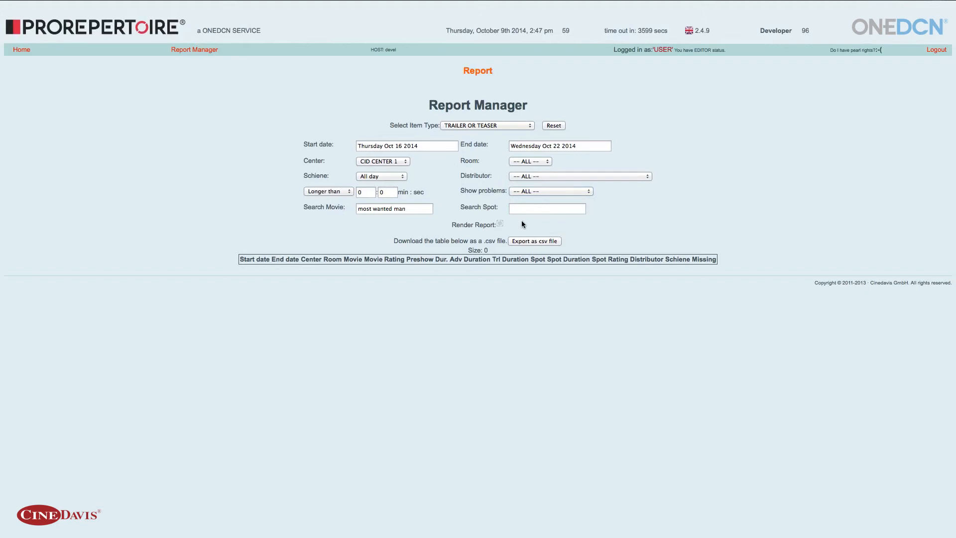
mouse_move(325, 264)
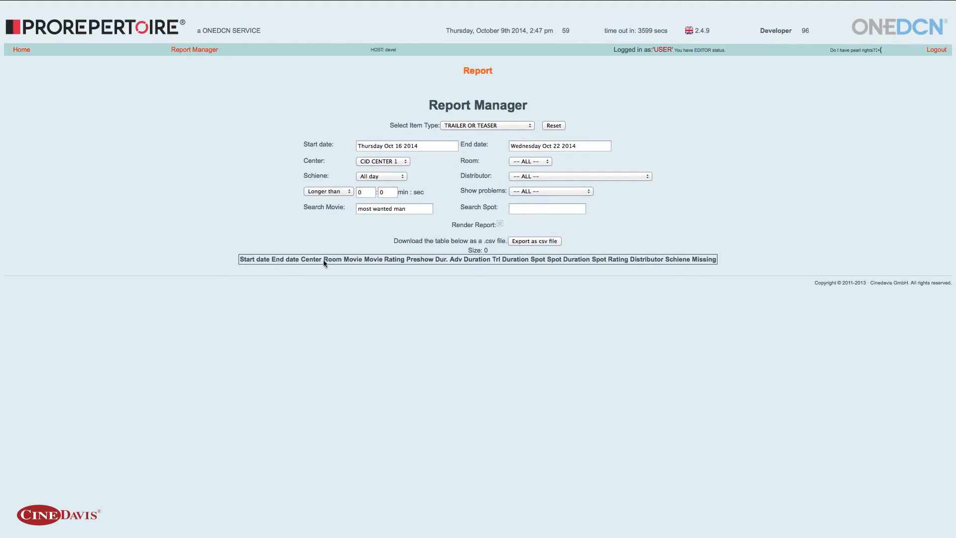
mouse_move(488, 332)
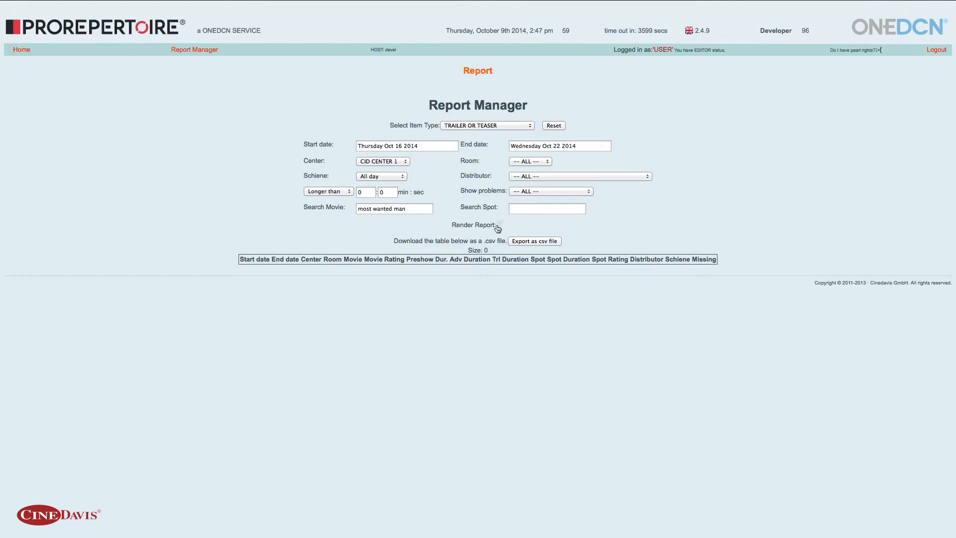
Re-render the report, listing the five trailer spots for A Most Wanted Man.
click(500, 224)
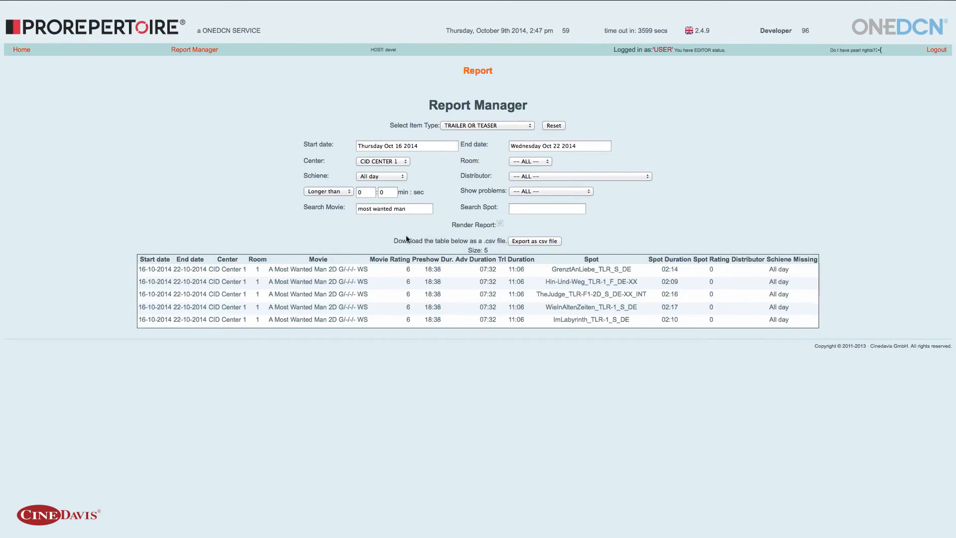
mouse_move(461, 243)
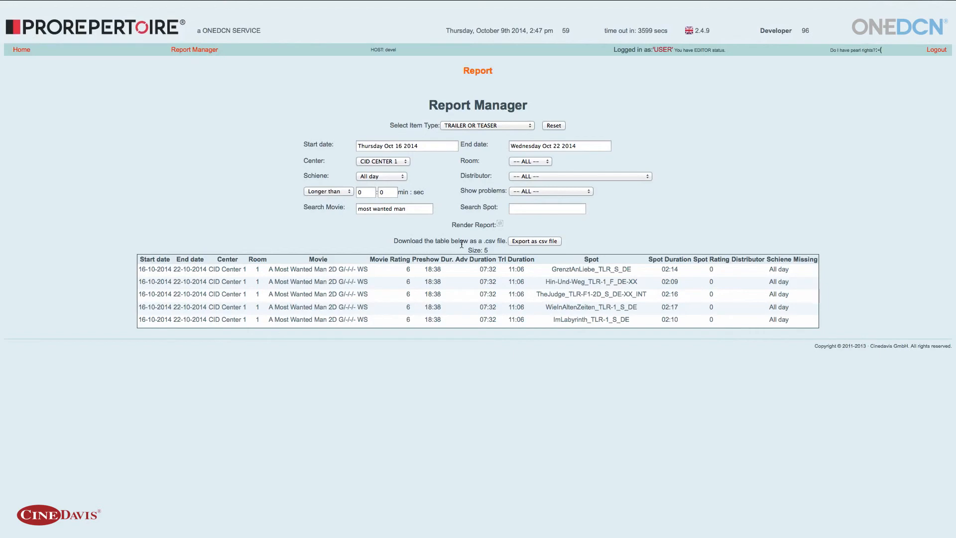
mouse_move(524, 247)
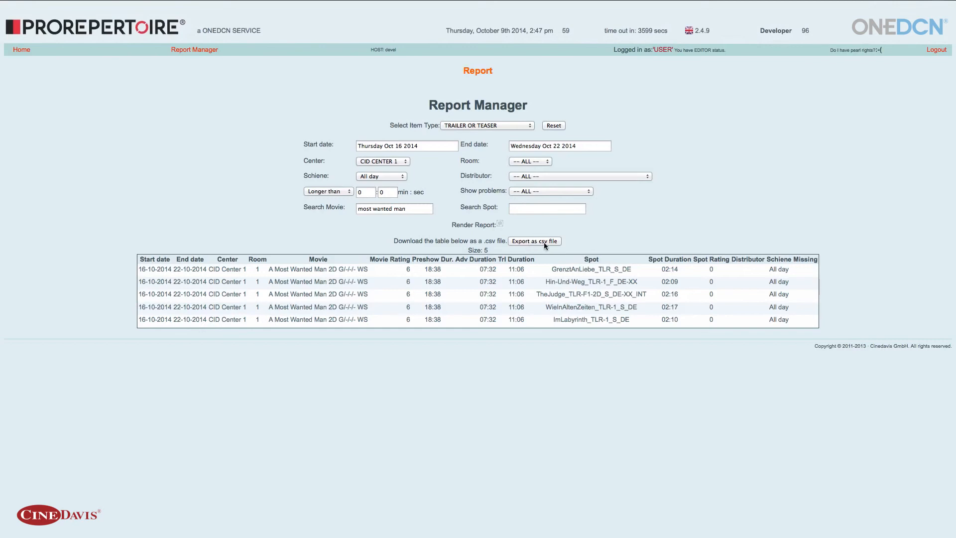
mouse_move(617, 237)
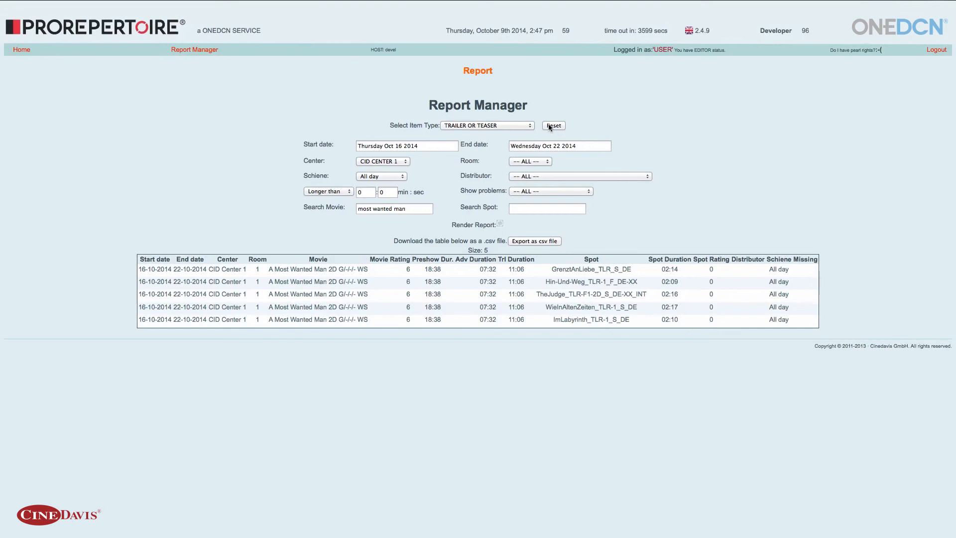
Reset the report filters to defaults and go back to the Home page.
click(553, 125)
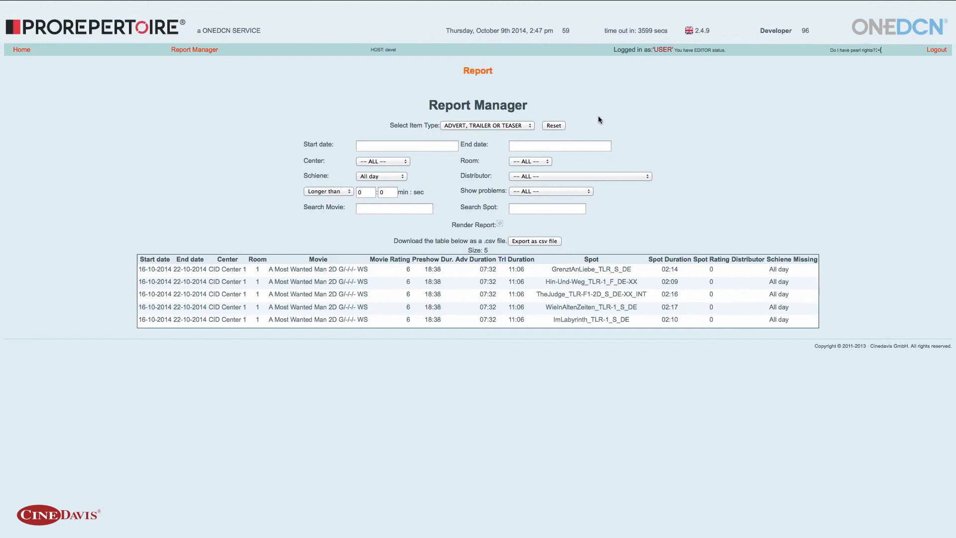
mouse_move(503, 108)
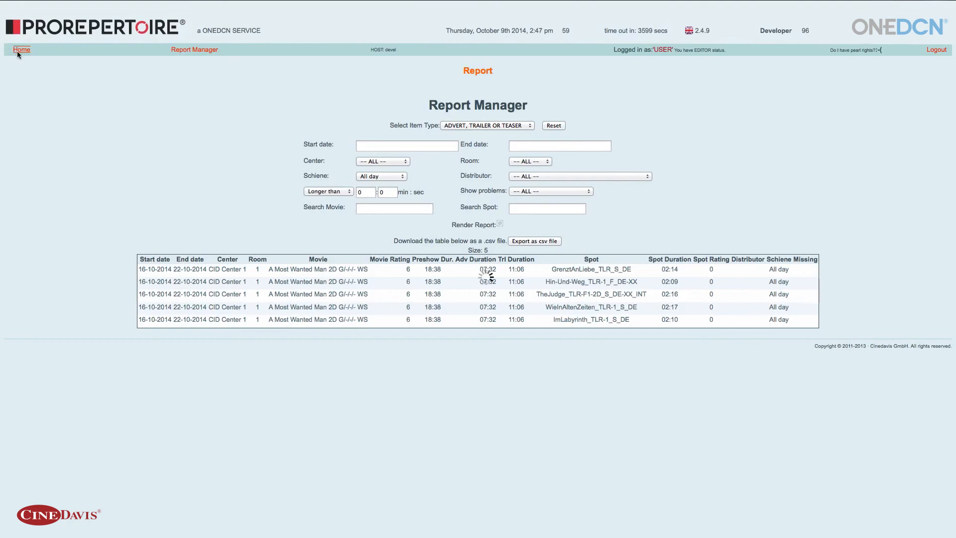
click(21, 49)
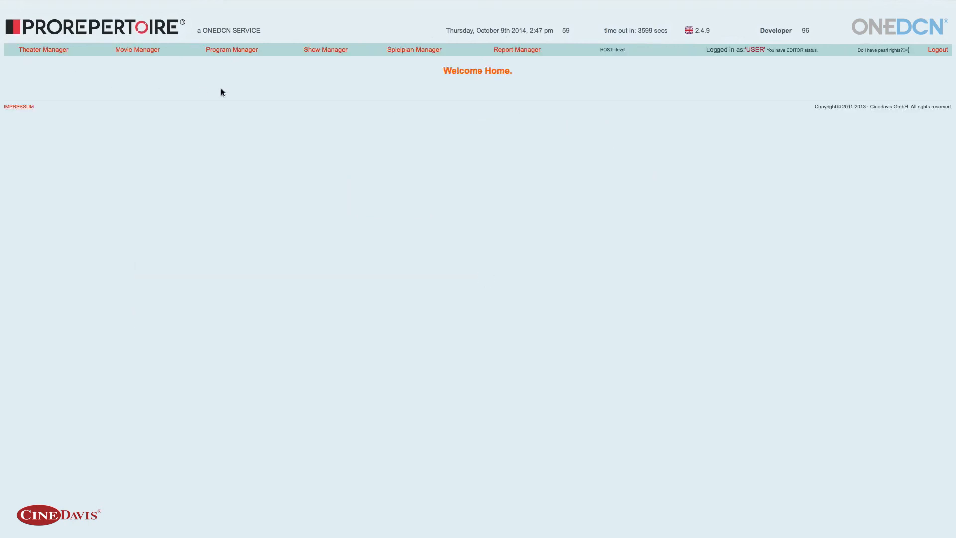